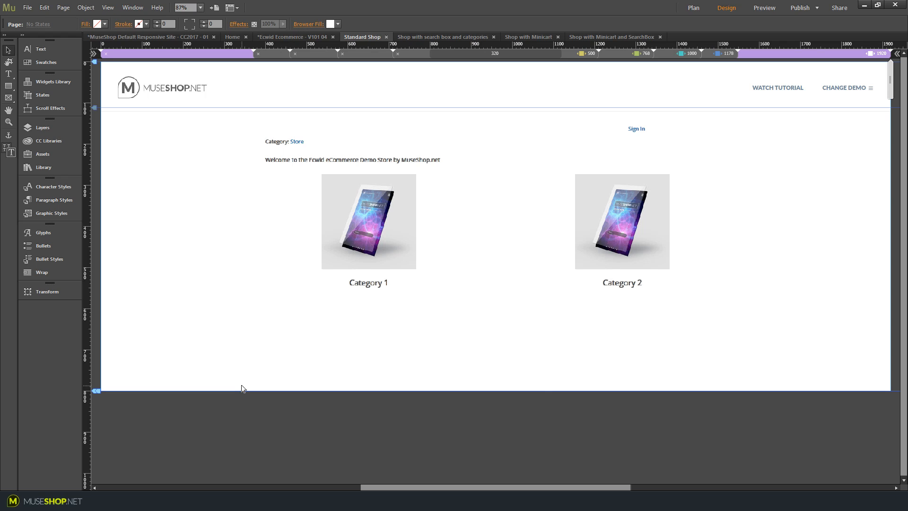
{"action": "mouse_move", "coordinate": [545, 390]}
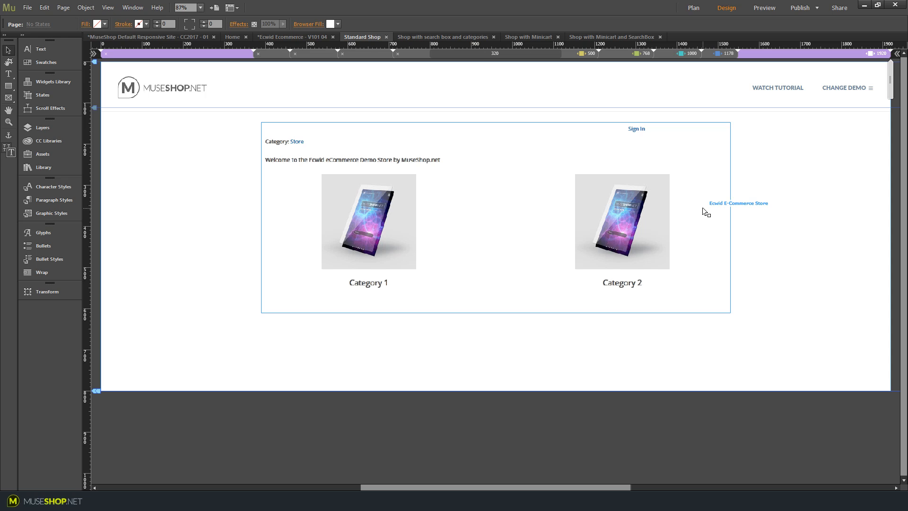
- Show the widget library with the Ecwid eCommerce folder's Shop, Categories, Search Box and Minicart
{"action": "left_click", "coordinate": [43, 167]}
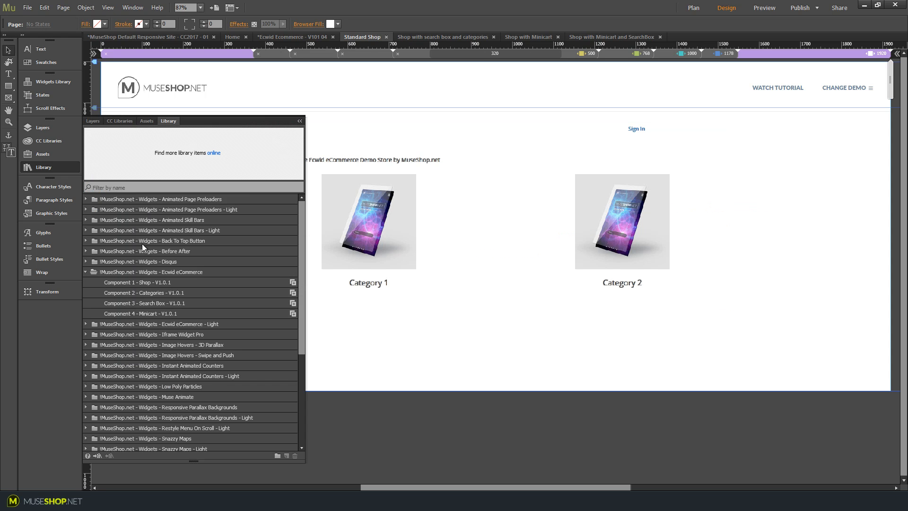
{"action": "mouse_move", "coordinate": [171, 266]}
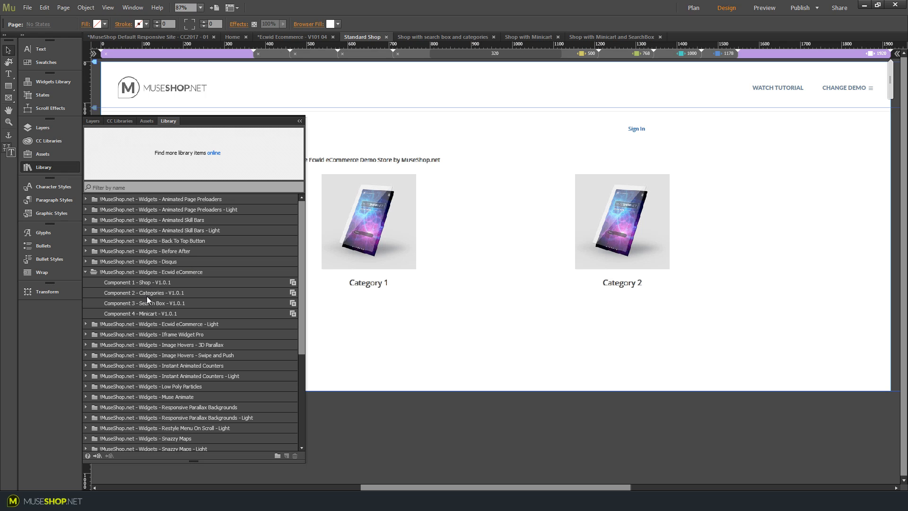
{"action": "mouse_move", "coordinate": [159, 308]}
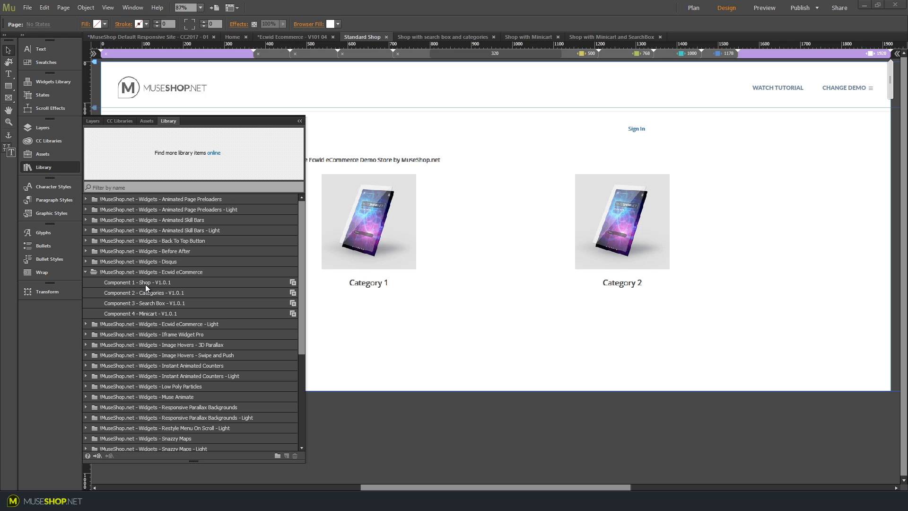
{"action": "mouse_move", "coordinate": [159, 302]}
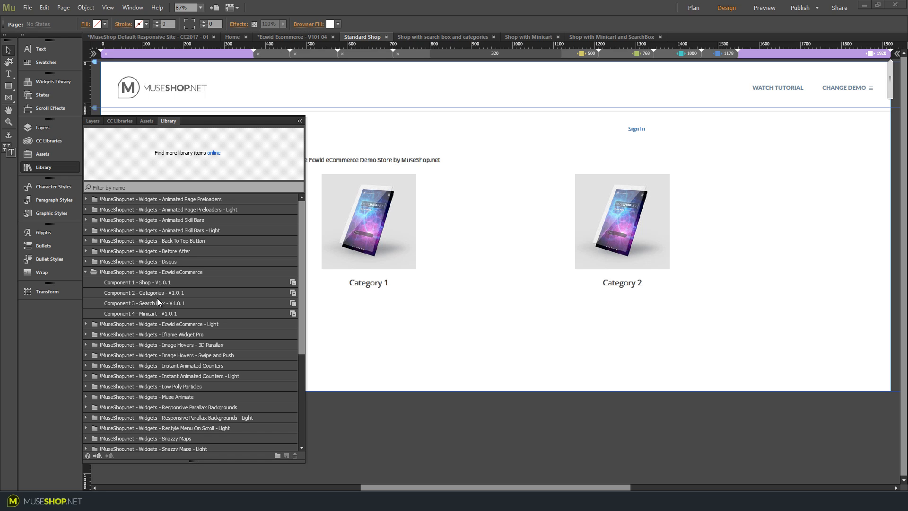
{"action": "mouse_move", "coordinate": [159, 308]}
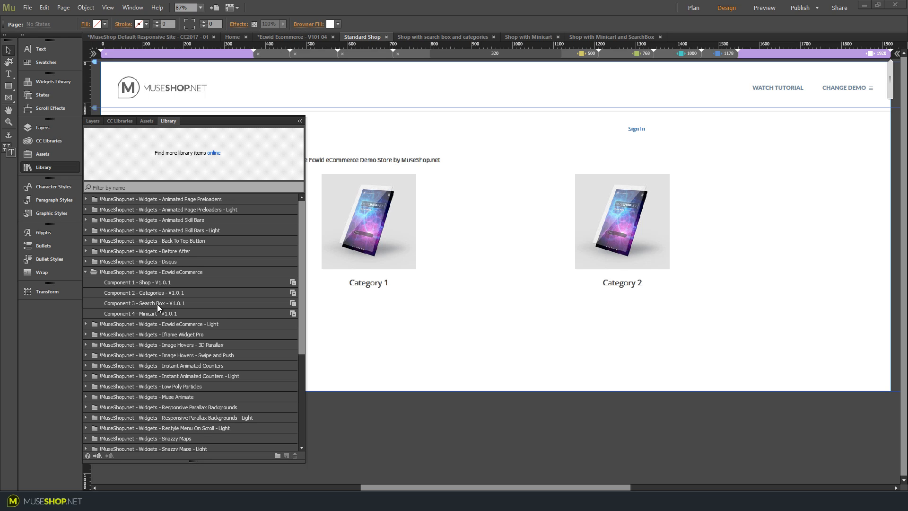
{"action": "mouse_move", "coordinate": [608, 235]}
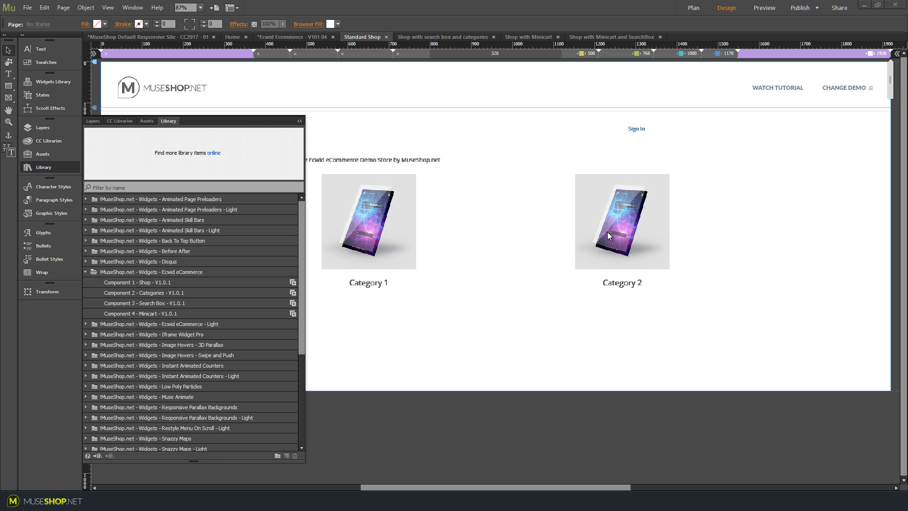
{"action": "mouse_move", "coordinate": [237, 321]}
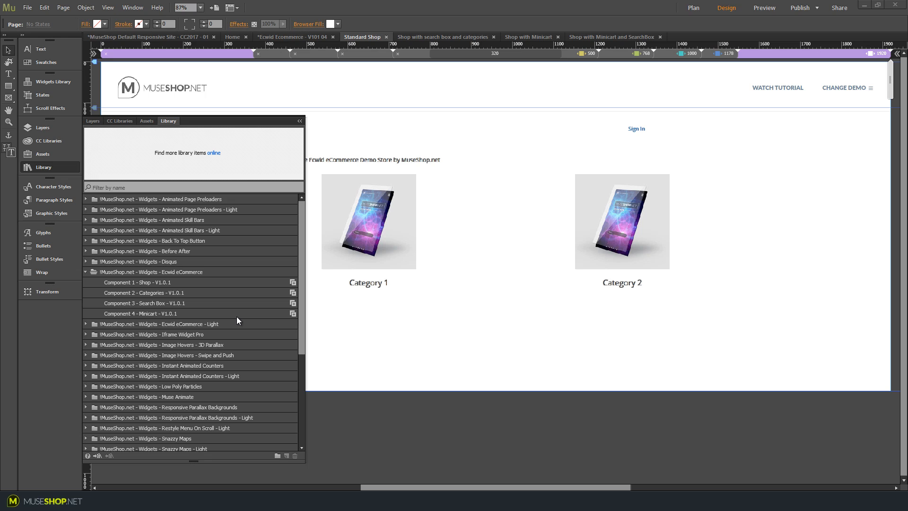
{"action": "mouse_move", "coordinate": [390, 242]}
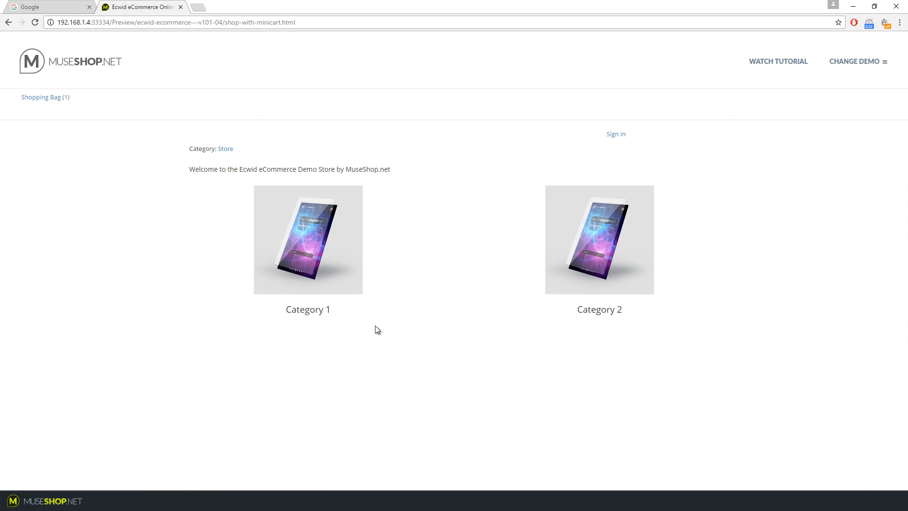
{"action": "mouse_move", "coordinate": [576, 297]}
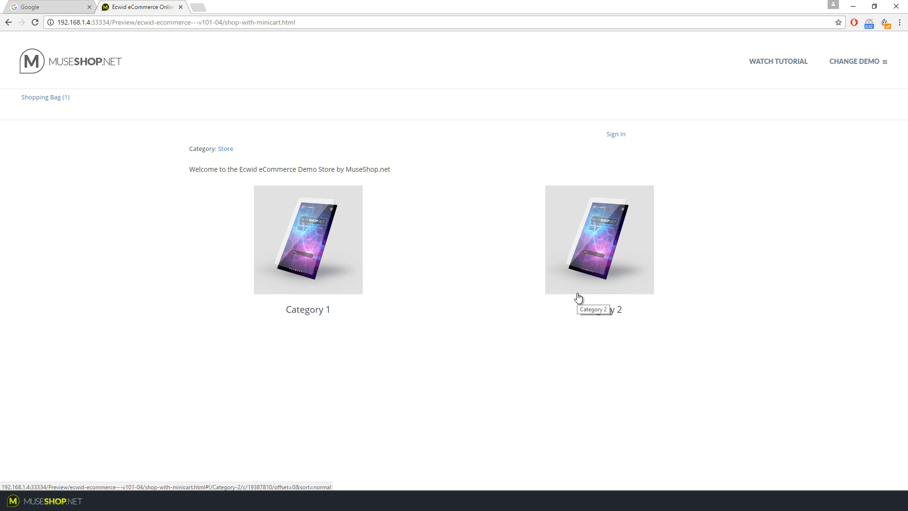
{"action": "mouse_move", "coordinate": [484, 227]}
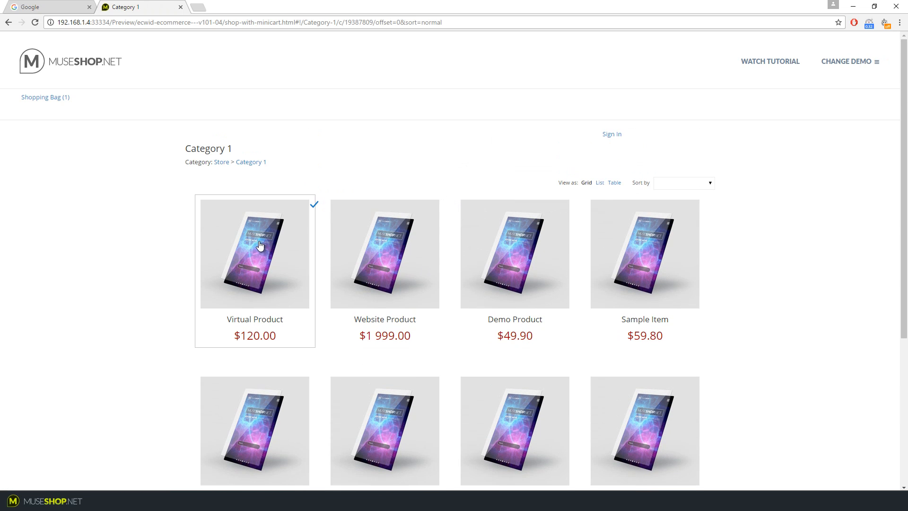
- View the Virtual Product ($120.00, In the Bag) and select the product part of the address
{"action": "left_click", "coordinate": [255, 254]}
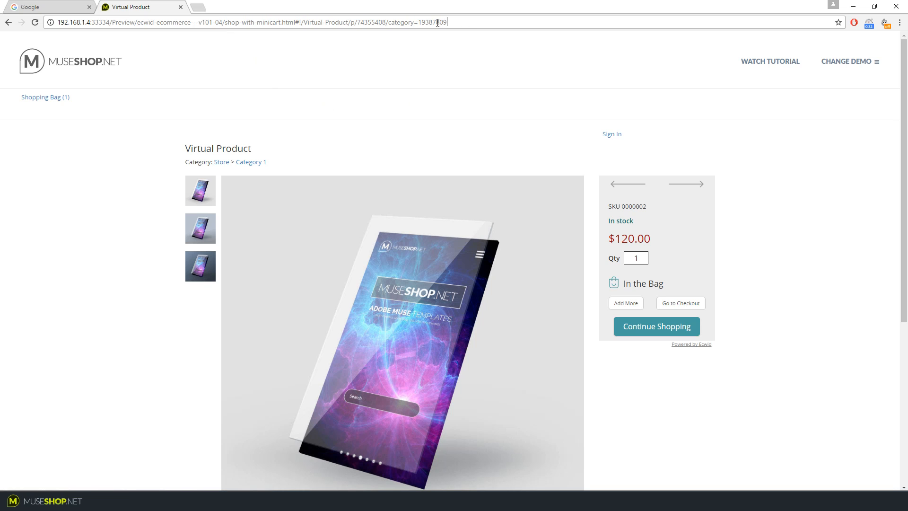
{"action": "double_click", "coordinate": [371, 22]}
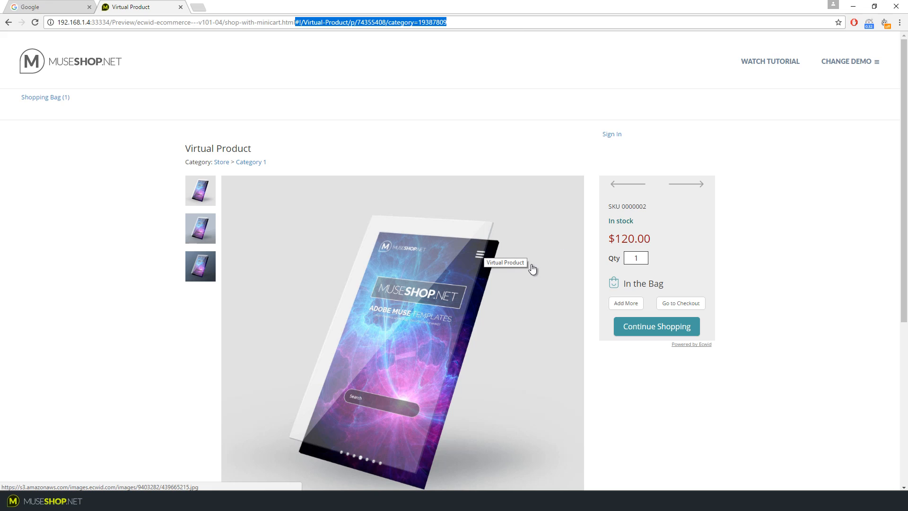
{"action": "mouse_move", "coordinate": [555, 263]}
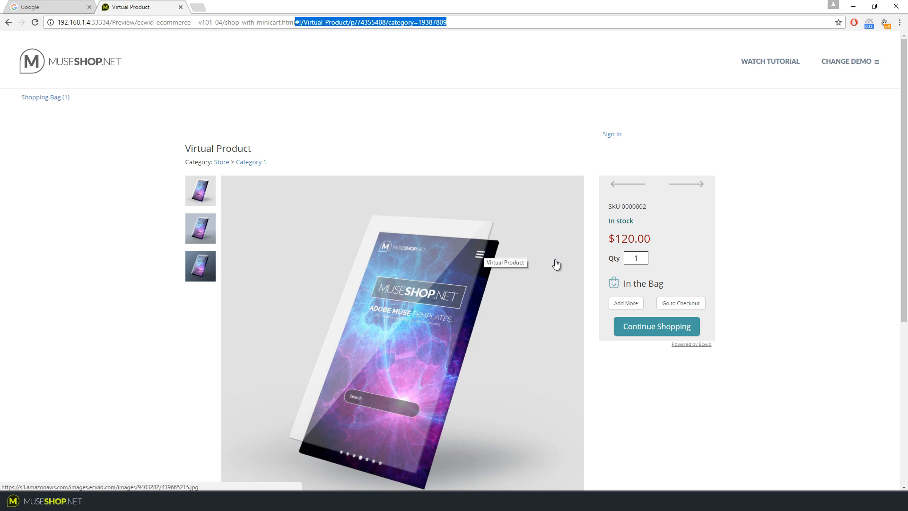
{"action": "mouse_move", "coordinate": [277, 484]}
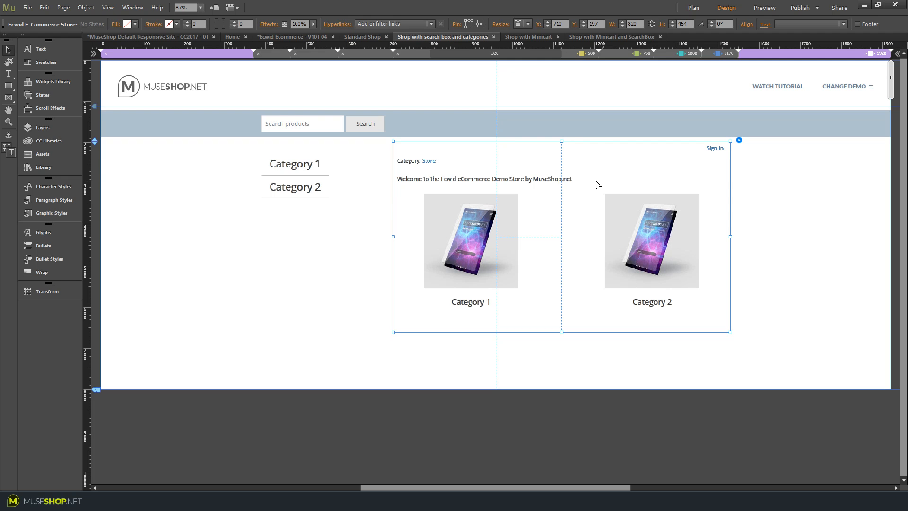
{"action": "mouse_move", "coordinate": [386, 203]}
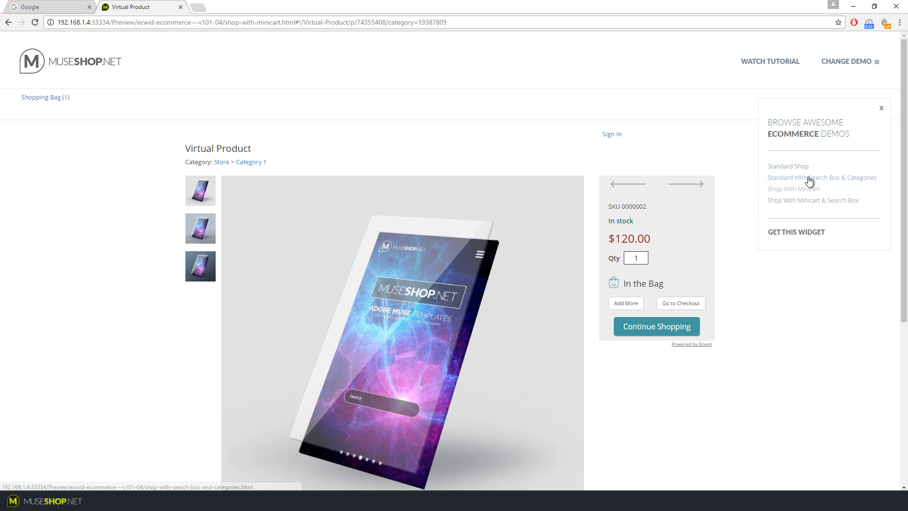
- In the Search Box & Categories demo, browse Category 1 and search "design" to find Design Product at $599.00
{"action": "left_click", "coordinate": [821, 177]}
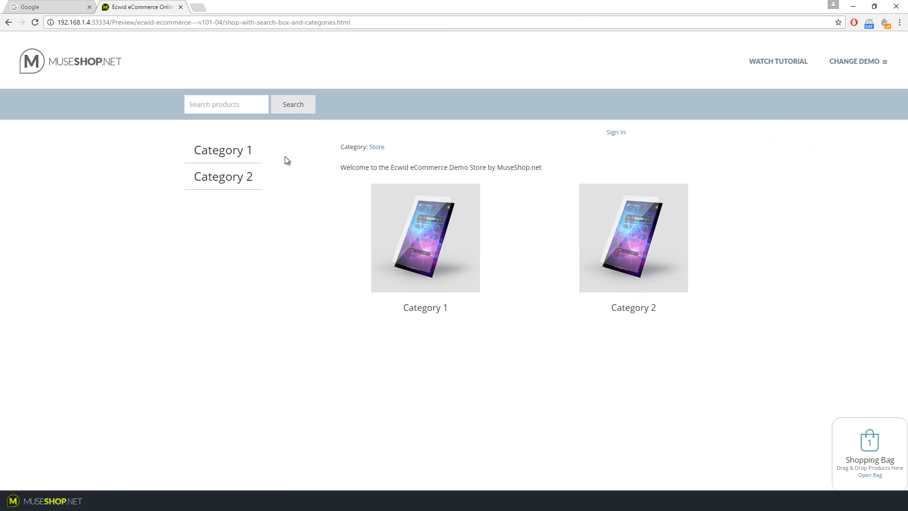
{"action": "mouse_move", "coordinate": [280, 160]}
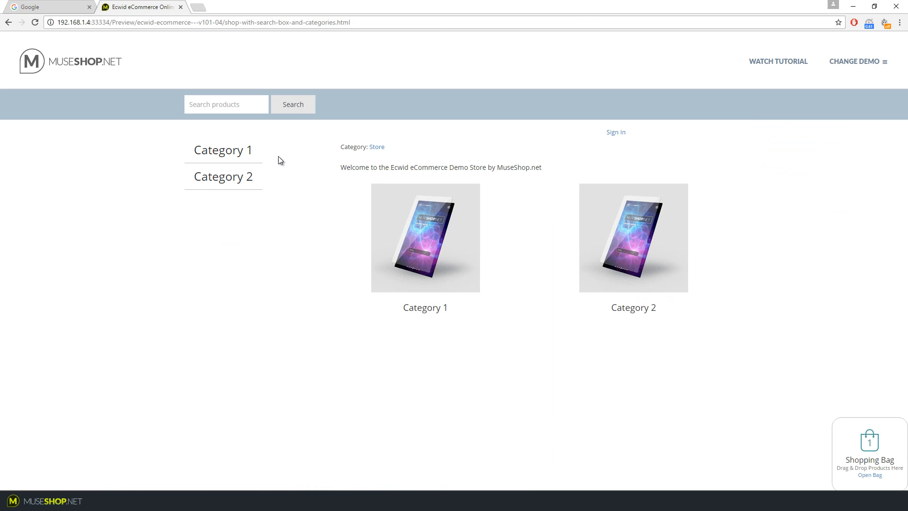
{"action": "left_click", "coordinate": [223, 149]}
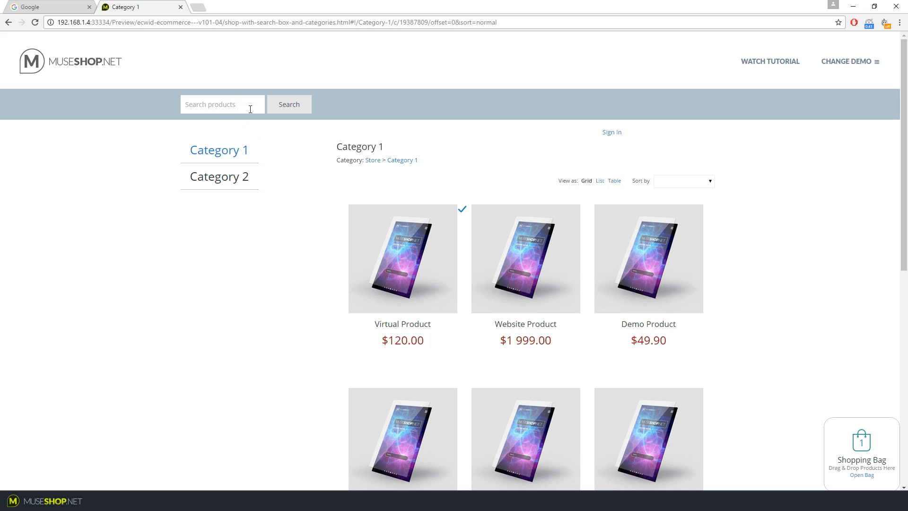
{"action": "type", "text": "design"}
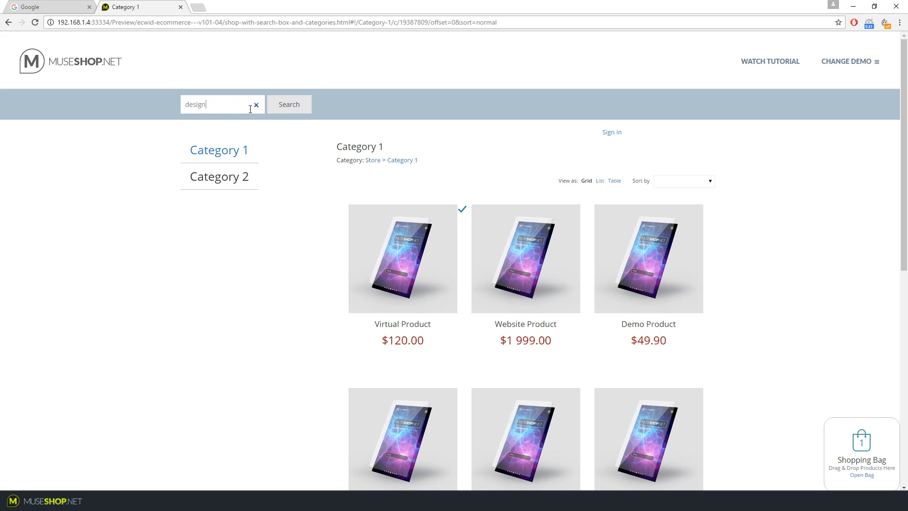
{"action": "left_click", "coordinate": [289, 104]}
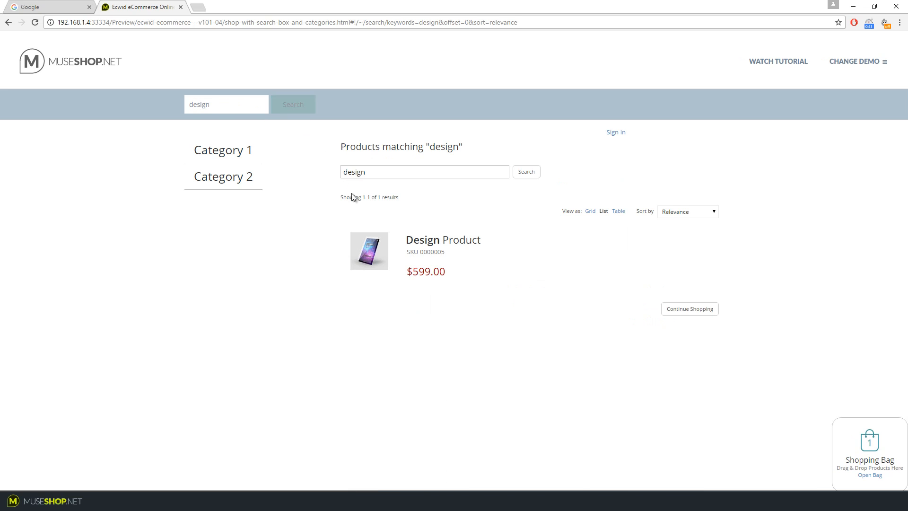
{"action": "mouse_move", "coordinate": [605, 262]}
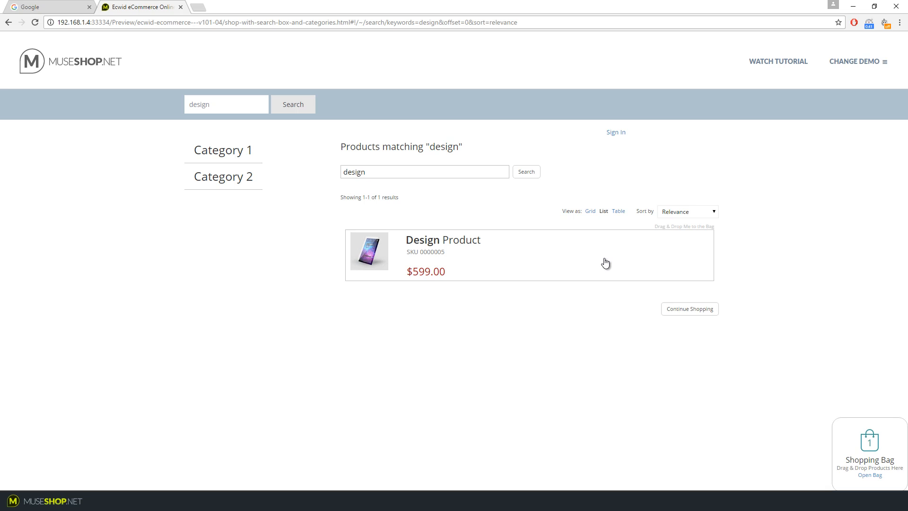
{"action": "mouse_move", "coordinate": [788, 246]}
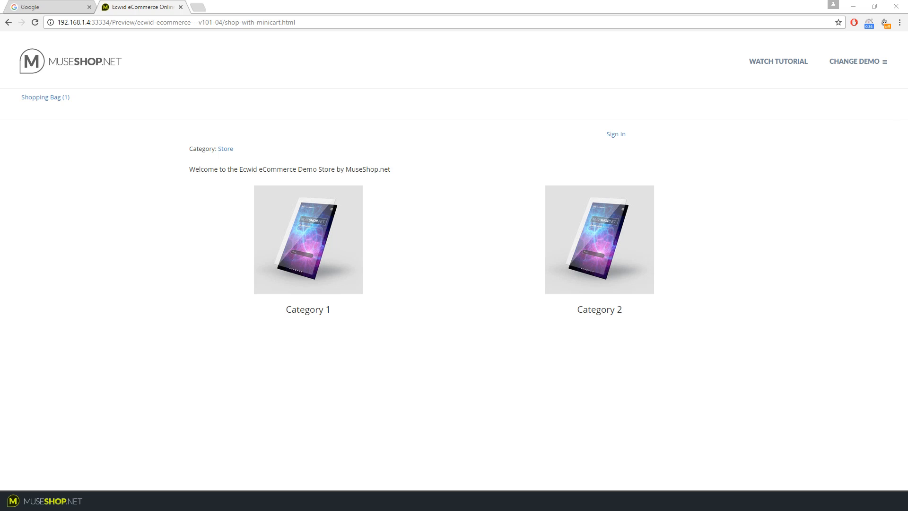
- Switch to the Standard Shop demo showing Category 1, Category 2 and a one-item Shopping Bag
{"action": "left_click", "coordinate": [853, 61]}
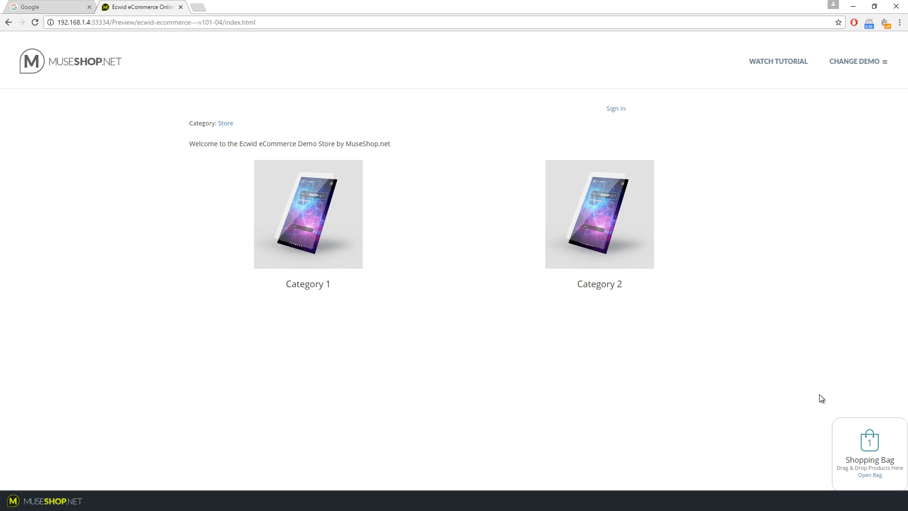
{"action": "mouse_move", "coordinate": [858, 61]}
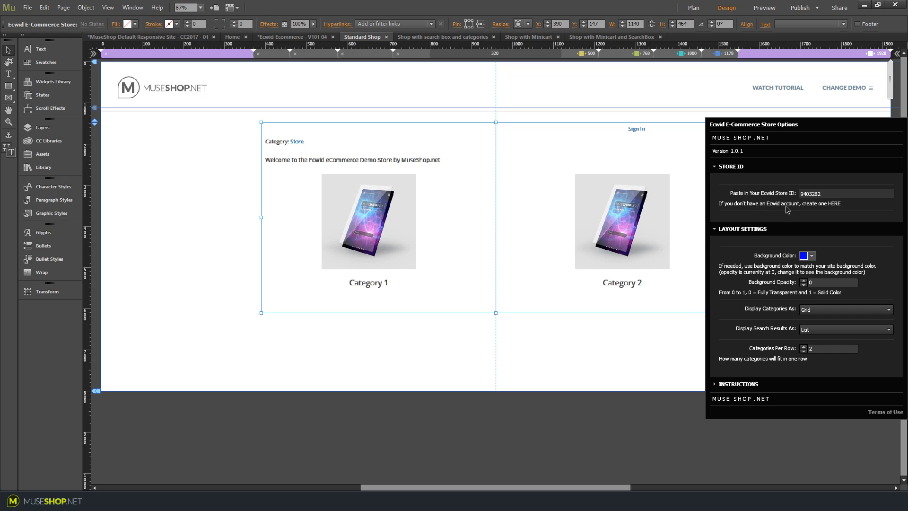
{"action": "mouse_move", "coordinate": [832, 207]}
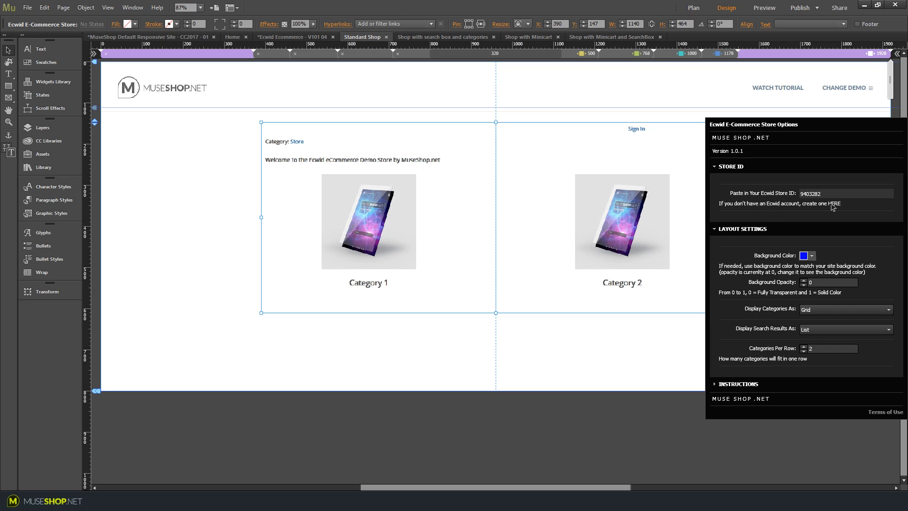
{"action": "mouse_move", "coordinate": [836, 207]}
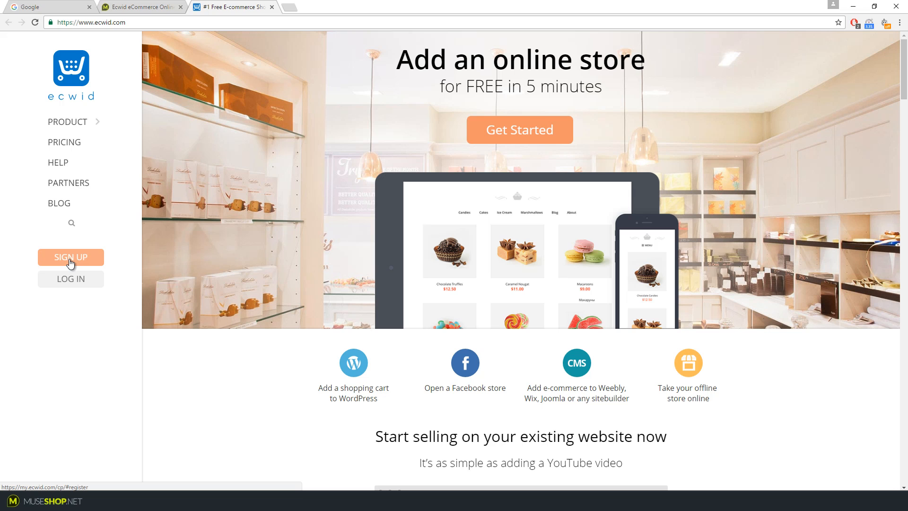
- Create a free Ecwid account and skip the business questionnaire
{"action": "left_click", "coordinate": [70, 256]}
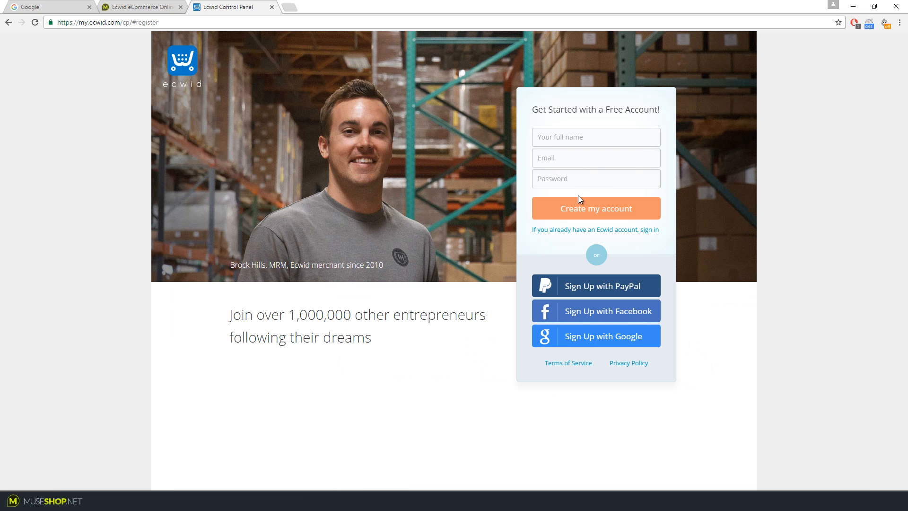
{"action": "mouse_move", "coordinate": [581, 193]}
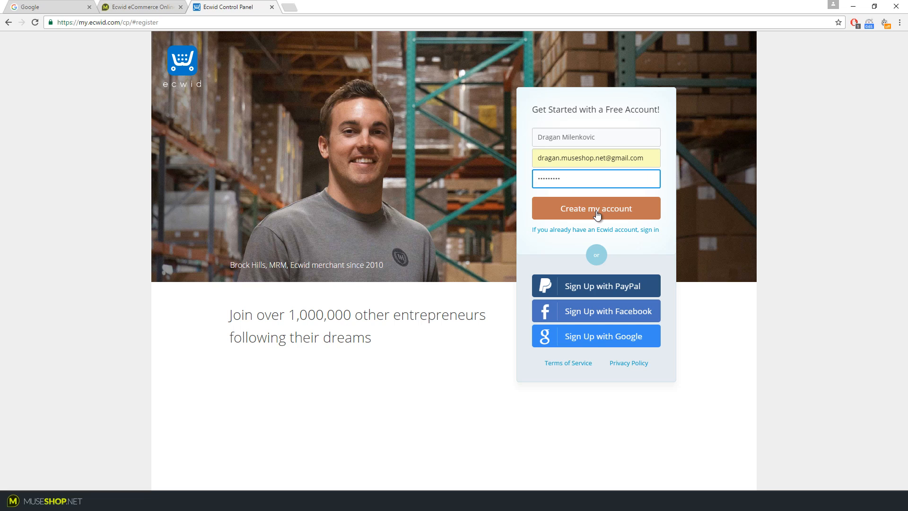
{"action": "left_click", "coordinate": [594, 208]}
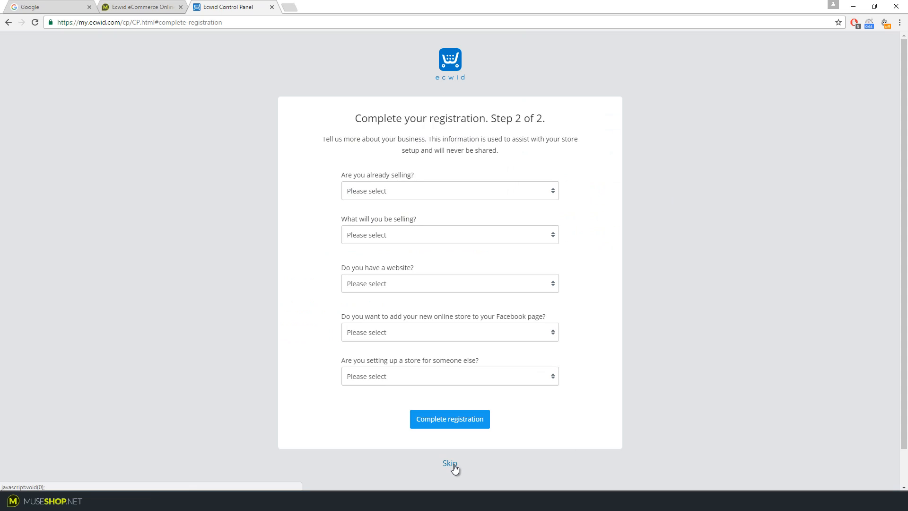
{"action": "left_click", "coordinate": [449, 462]}
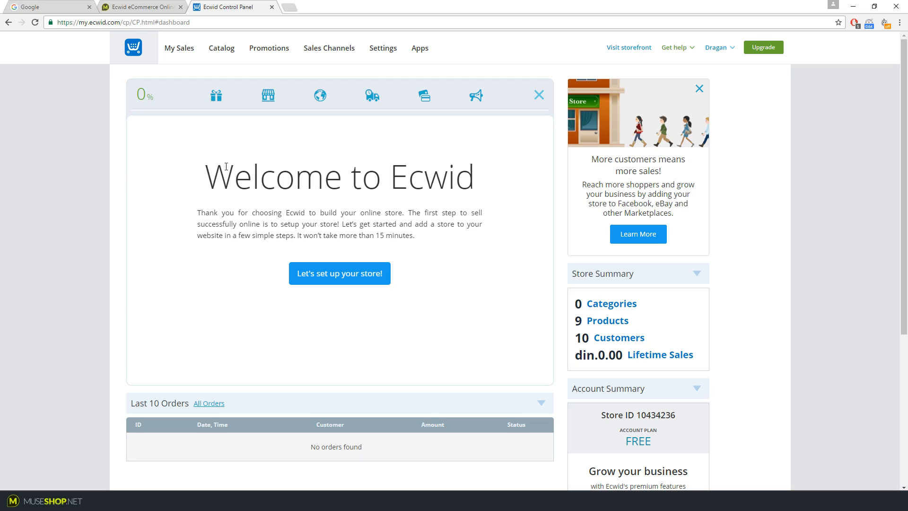
{"action": "mouse_move", "coordinate": [268, 95]}
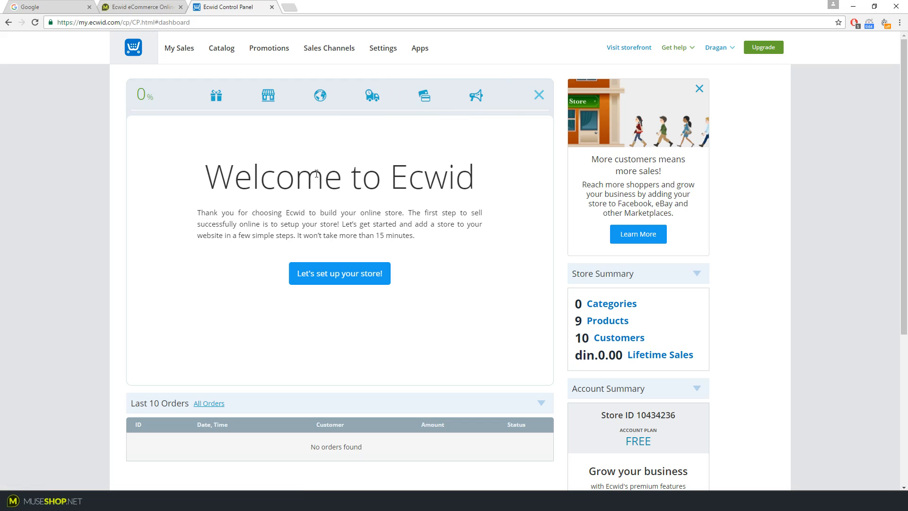
{"action": "mouse_move", "coordinate": [352, 169]}
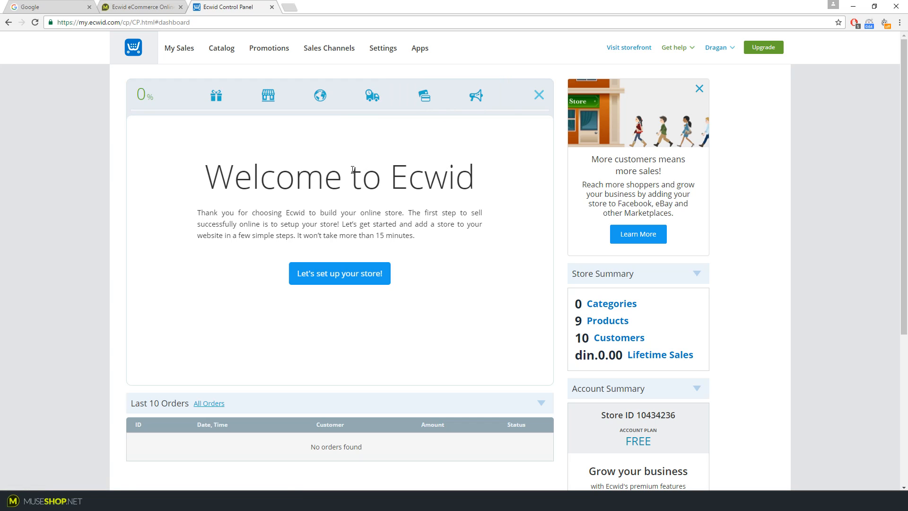
{"action": "mouse_move", "coordinate": [470, 226]}
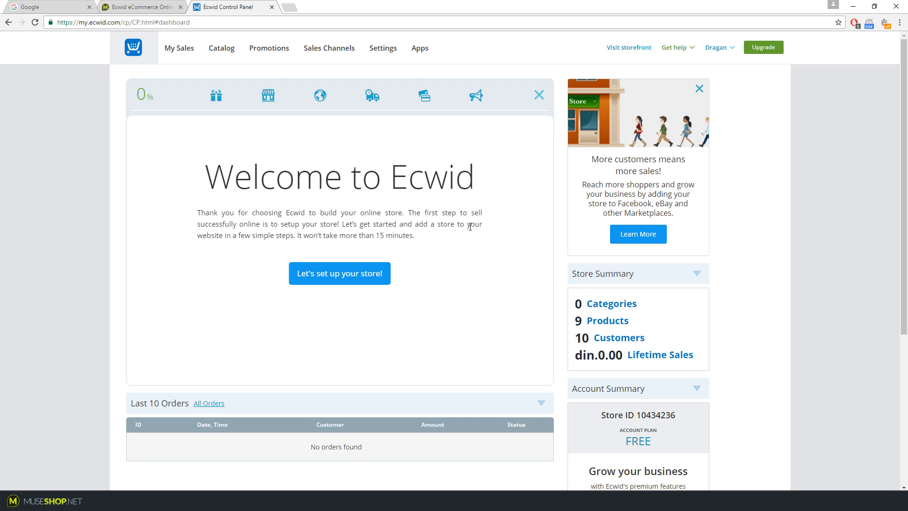
{"action": "mouse_move", "coordinate": [465, 163]}
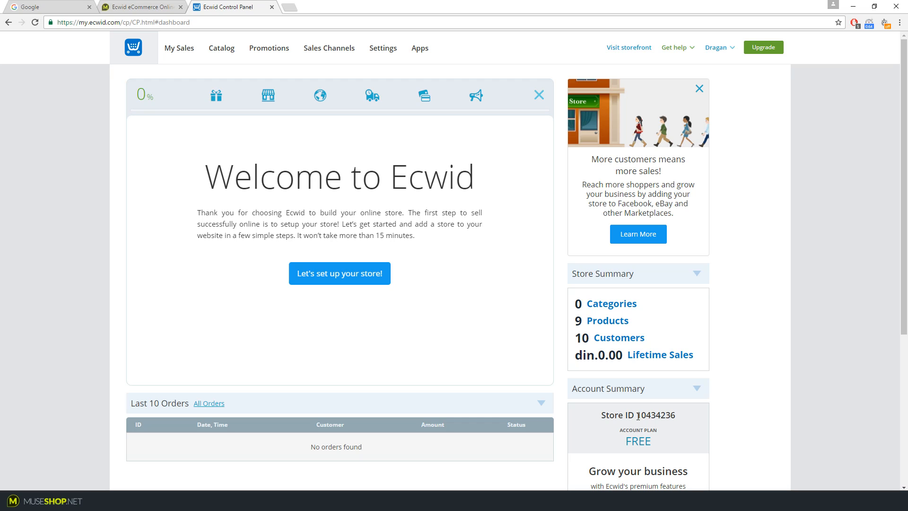
{"action": "double_click", "coordinate": [653, 414]}
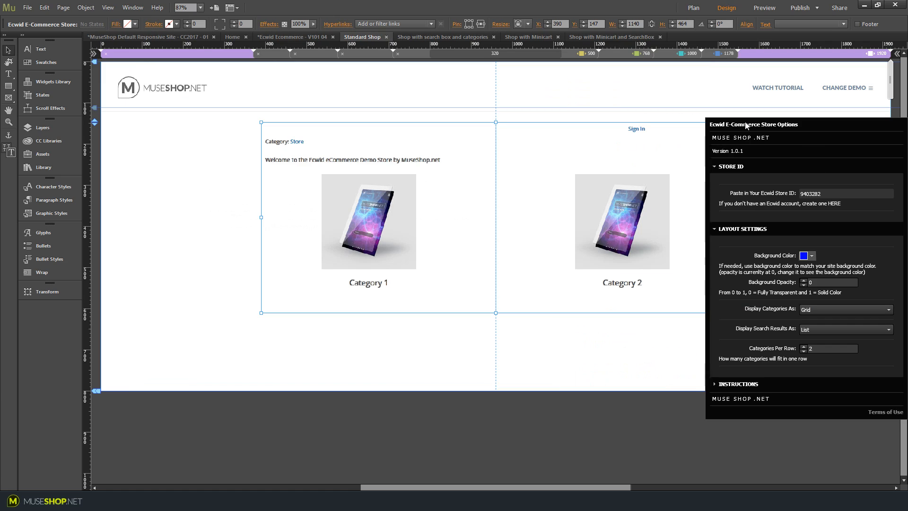
- Paste Store ID 9403282 into the store widget options
{"action": "right_click", "coordinate": [845, 193]}
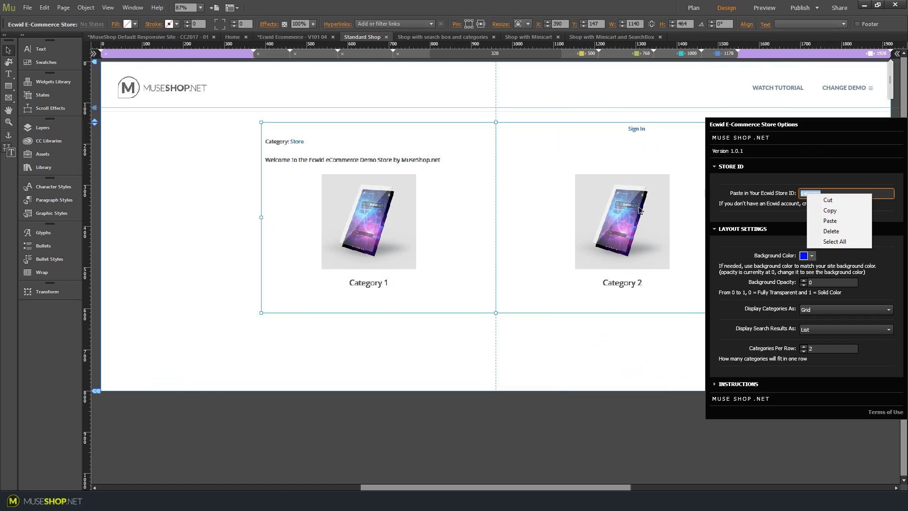
{"action": "mouse_move", "coordinate": [674, 215]}
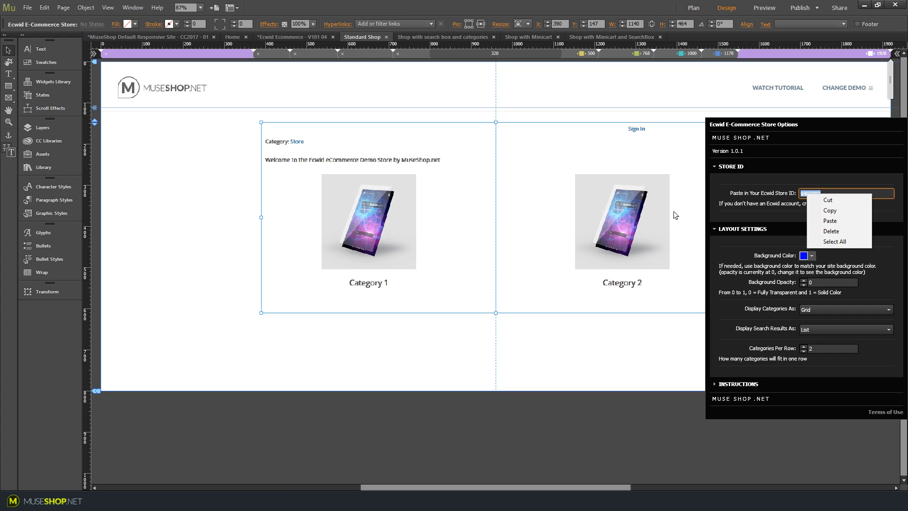
{"action": "left_click", "coordinate": [829, 221]}
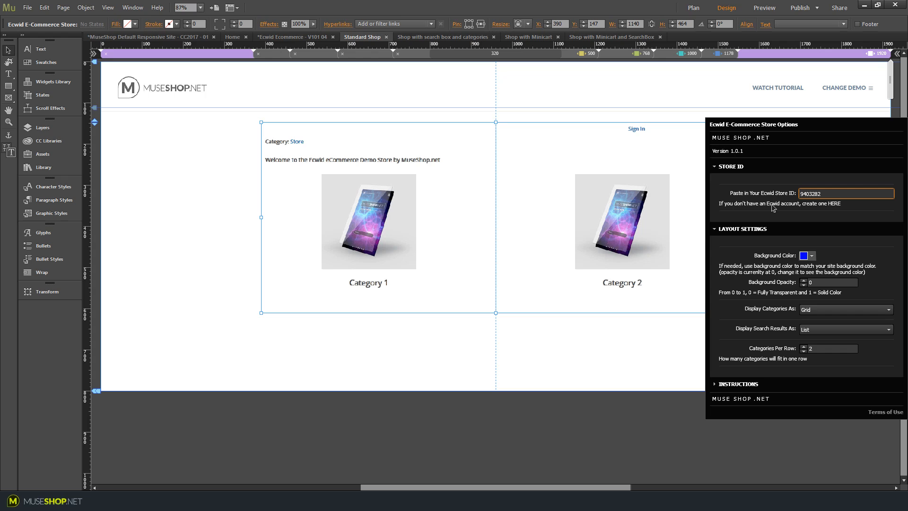
{"action": "mouse_move", "coordinate": [780, 206]}
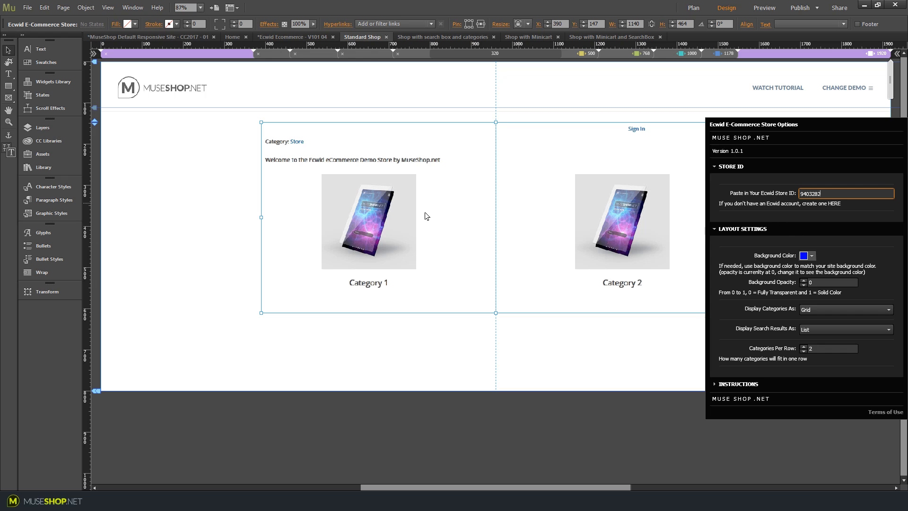
{"action": "mouse_move", "coordinate": [888, 266]}
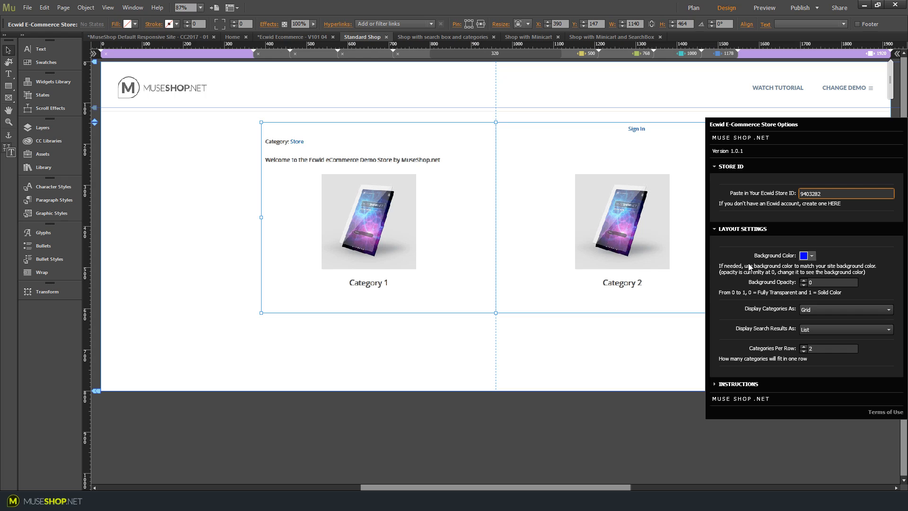
{"action": "mouse_move", "coordinate": [749, 268]}
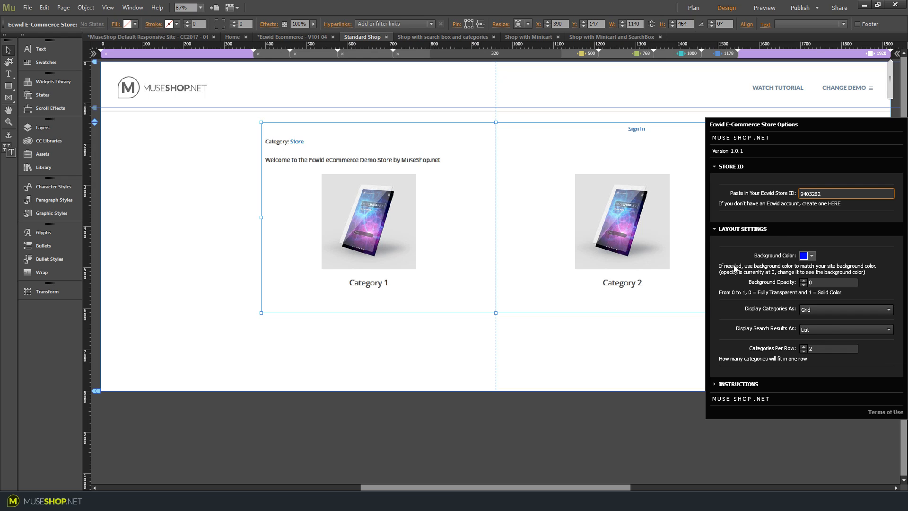
- Set the store background colour to D2E8EF with background opacity 0
{"action": "left_click", "coordinate": [804, 254]}
{"action": "type", "text": "D2E8EF"}
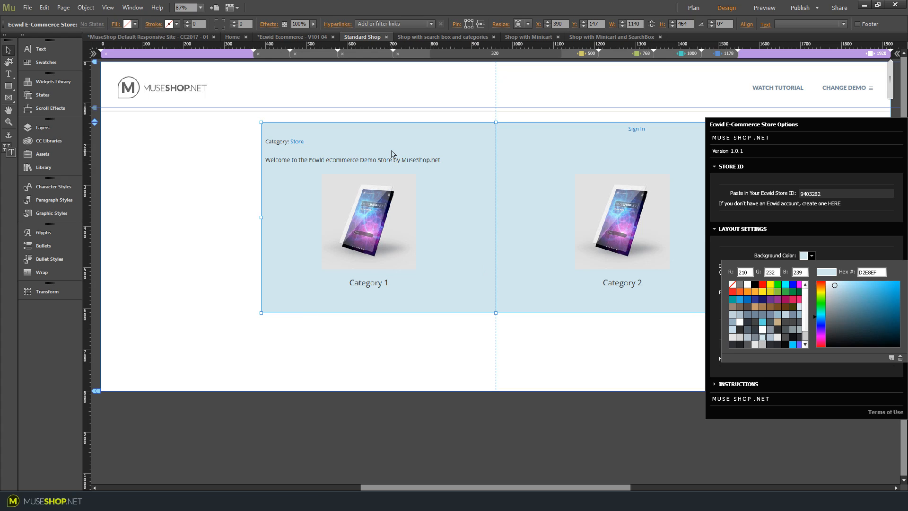
{"action": "left_click", "coordinate": [806, 256]}
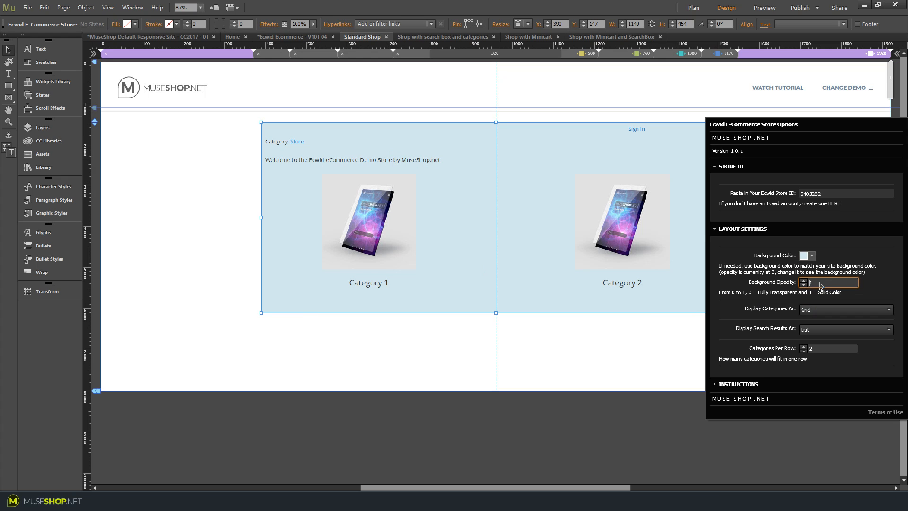
{"action": "type", "text": "0"}
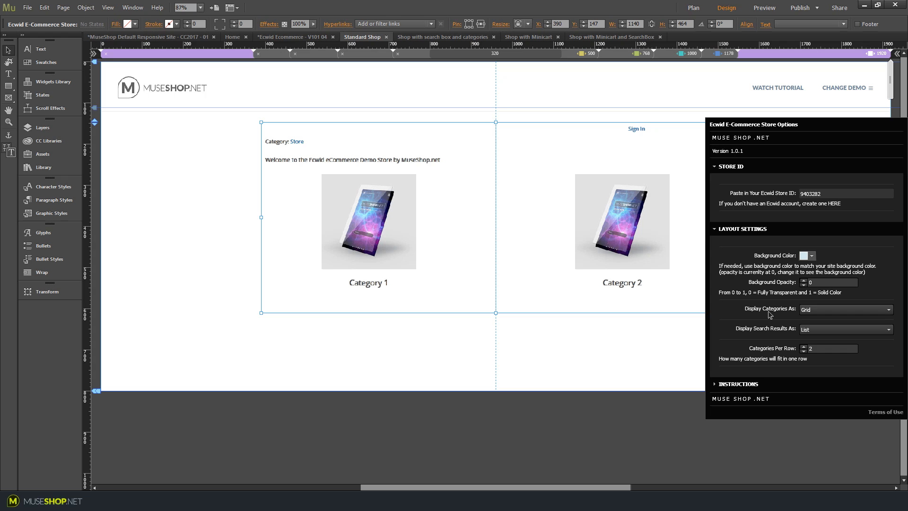
{"action": "mouse_move", "coordinate": [794, 334]}
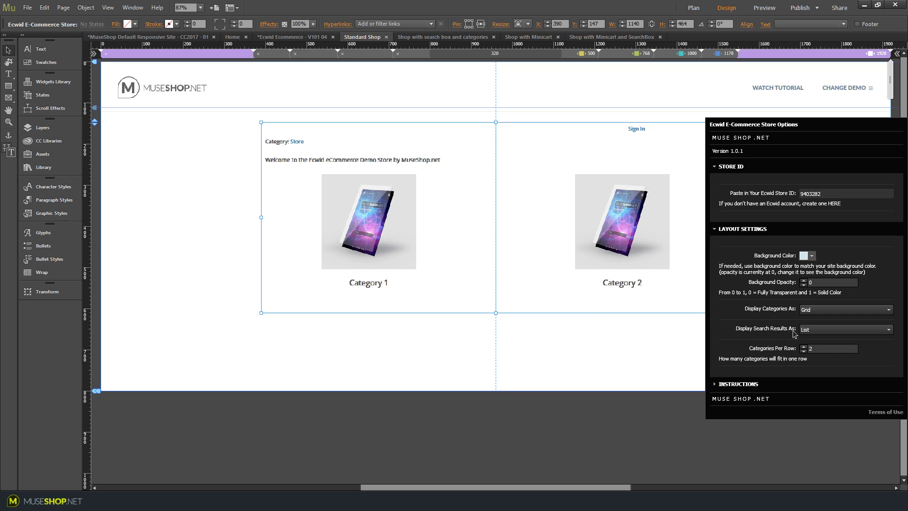
{"action": "mouse_move", "coordinate": [792, 334]}
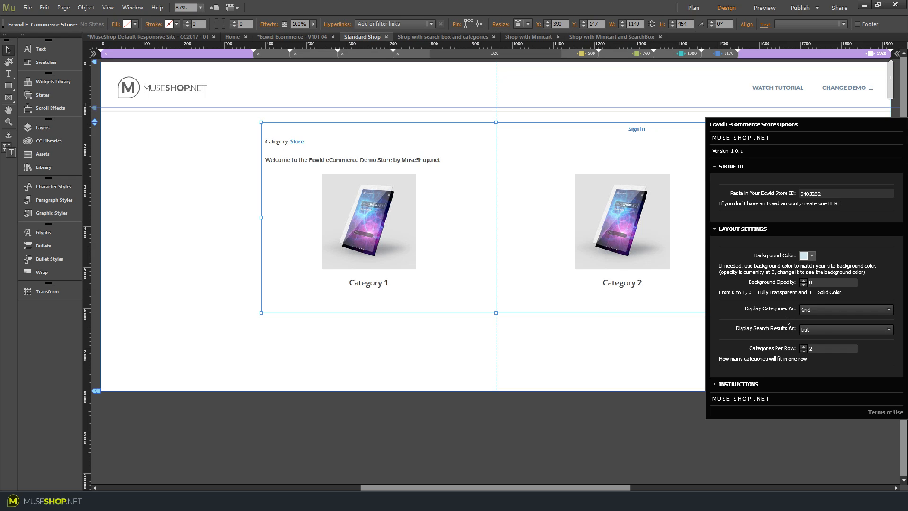
{"action": "mouse_move", "coordinate": [786, 319]}
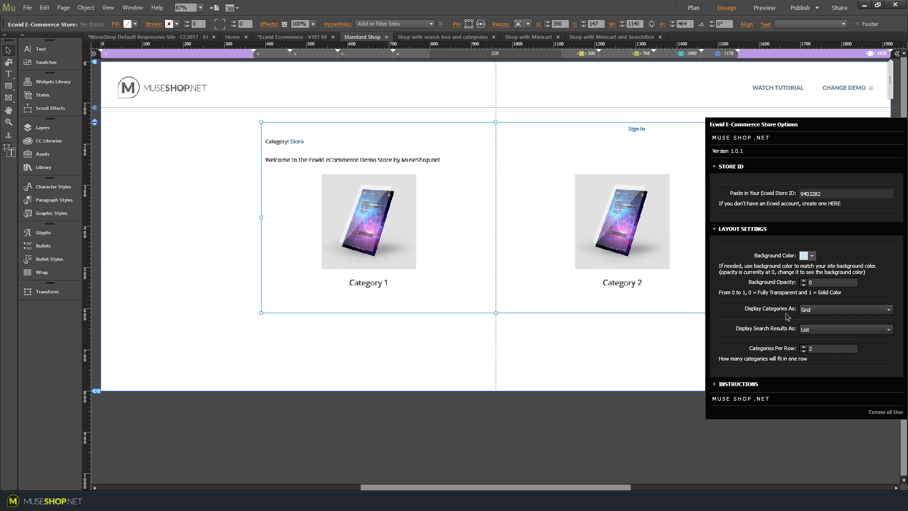
{"action": "mouse_move", "coordinate": [445, 104]}
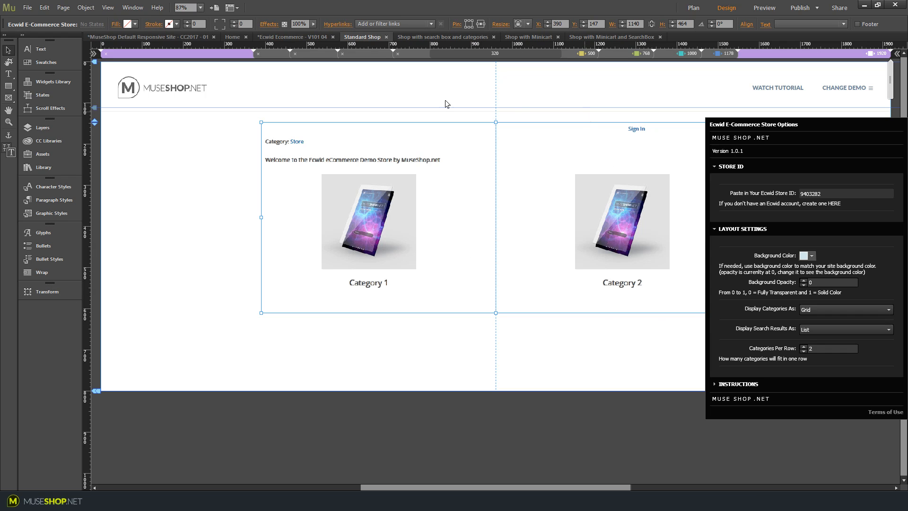
{"action": "mouse_move", "coordinate": [782, 321]}
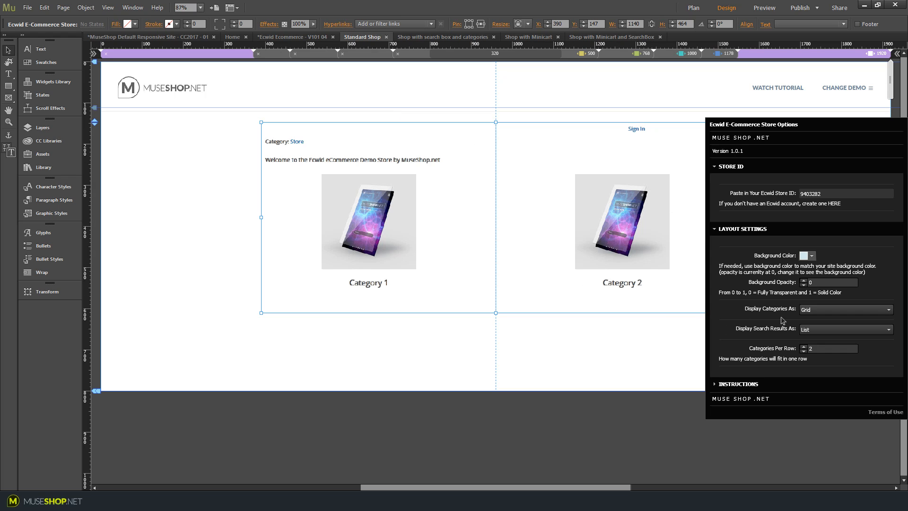
{"action": "mouse_move", "coordinate": [767, 313]}
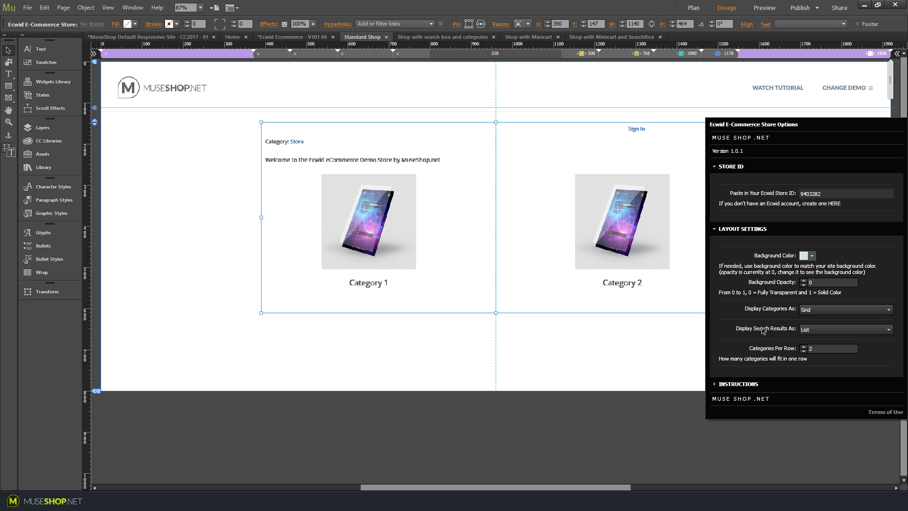
{"action": "mouse_move", "coordinate": [804, 364]}
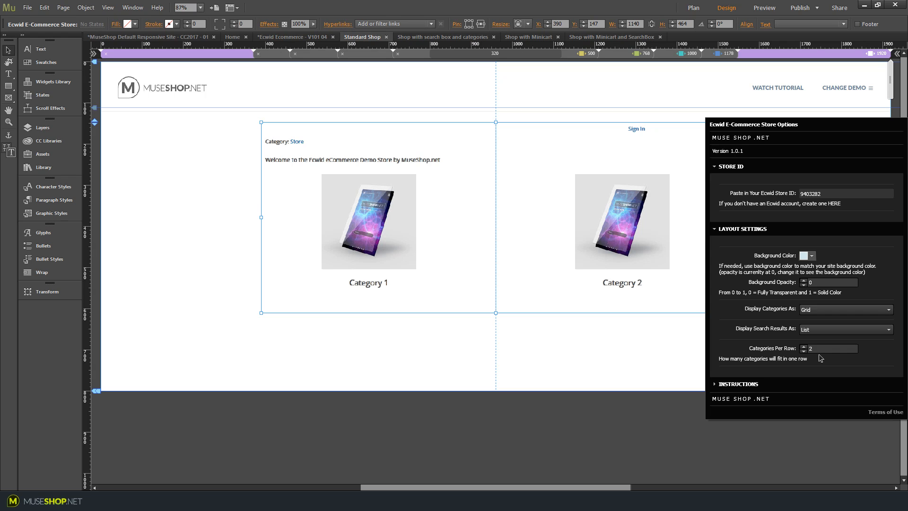
{"action": "mouse_move", "coordinate": [484, 248]}
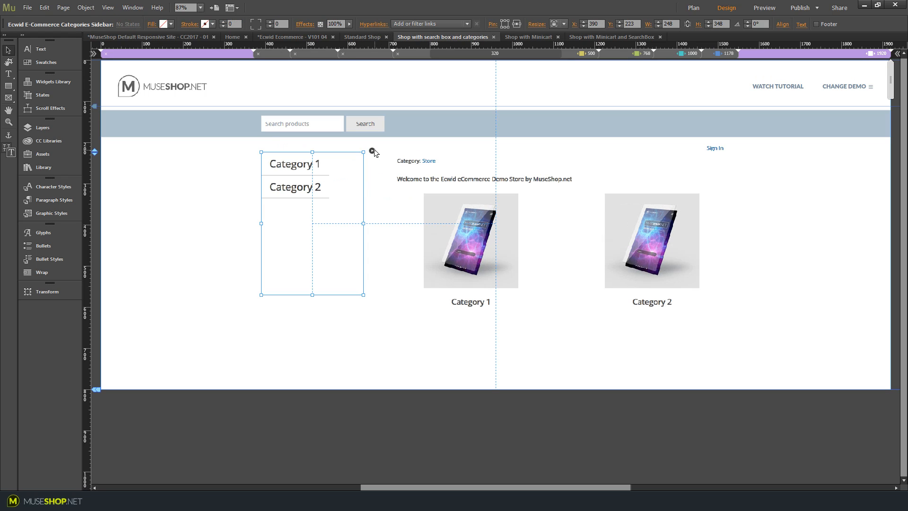
- Review the categories sidebar widget options showing Store ID 9403282 and opacity 0
{"action": "left_click", "coordinate": [371, 151]}
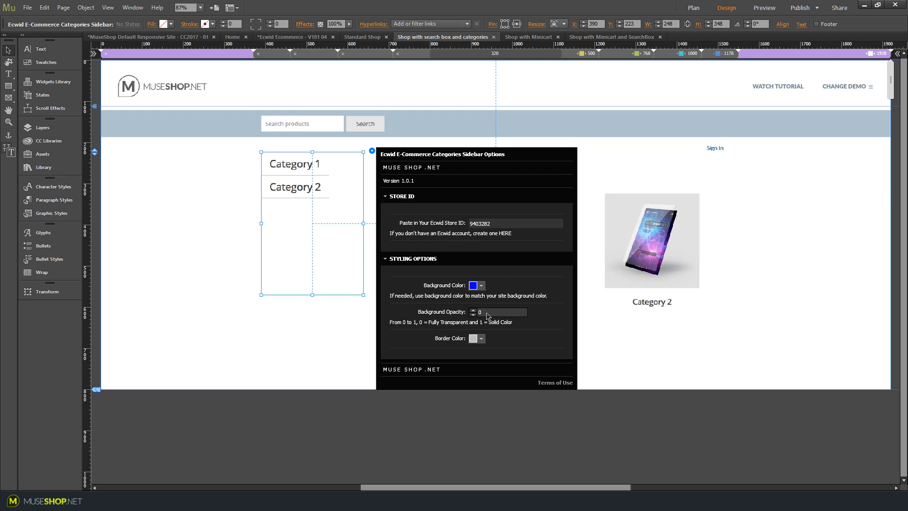
{"action": "mouse_move", "coordinate": [508, 282]}
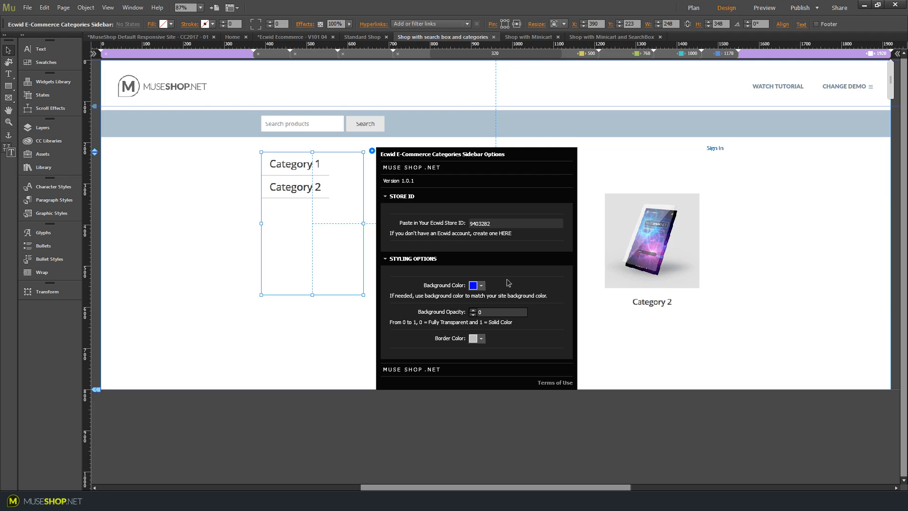
{"action": "mouse_move", "coordinate": [436, 342]}
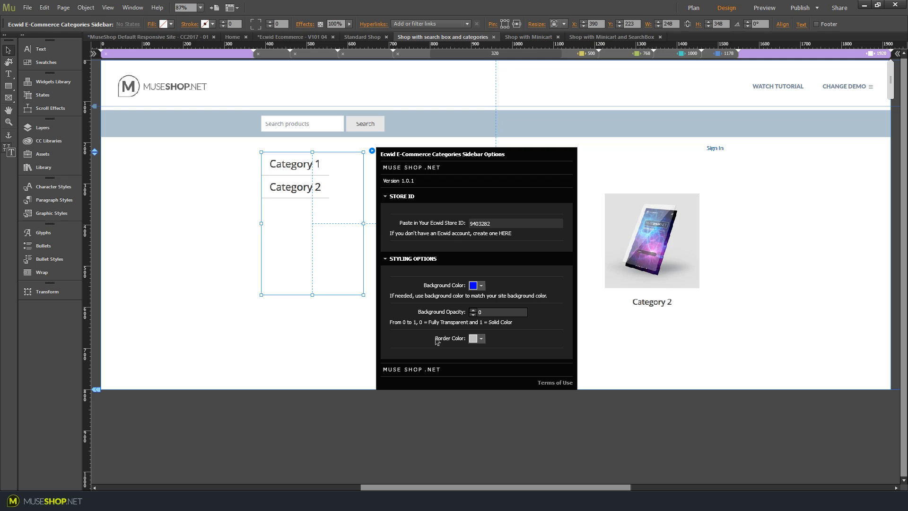
{"action": "mouse_move", "coordinate": [267, 183]}
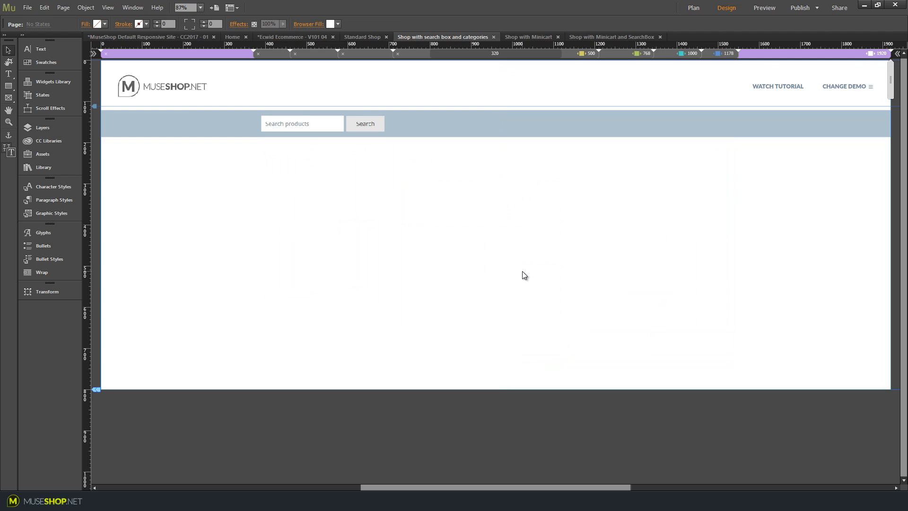
- In the Chrome preview, search the store for "design" to get Design Product at $599.00
{"action": "left_click", "coordinate": [763, 8]}
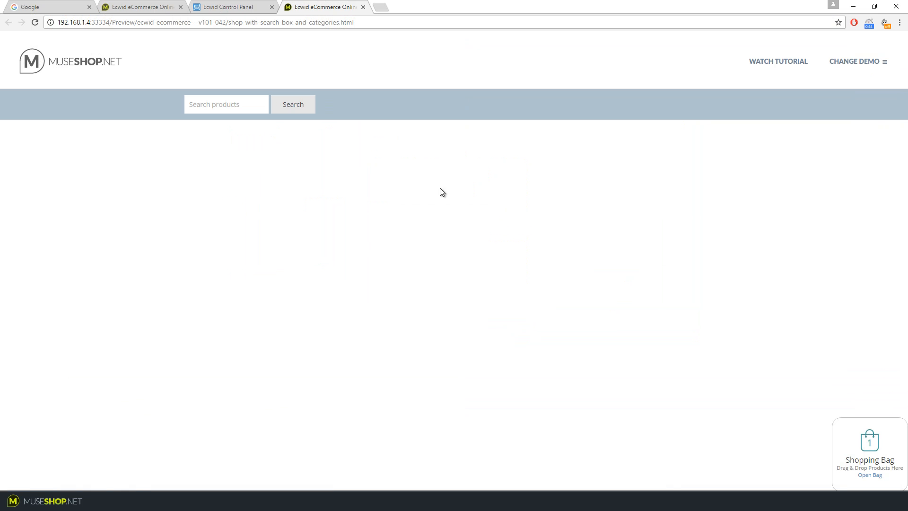
{"action": "mouse_move", "coordinate": [429, 339]}
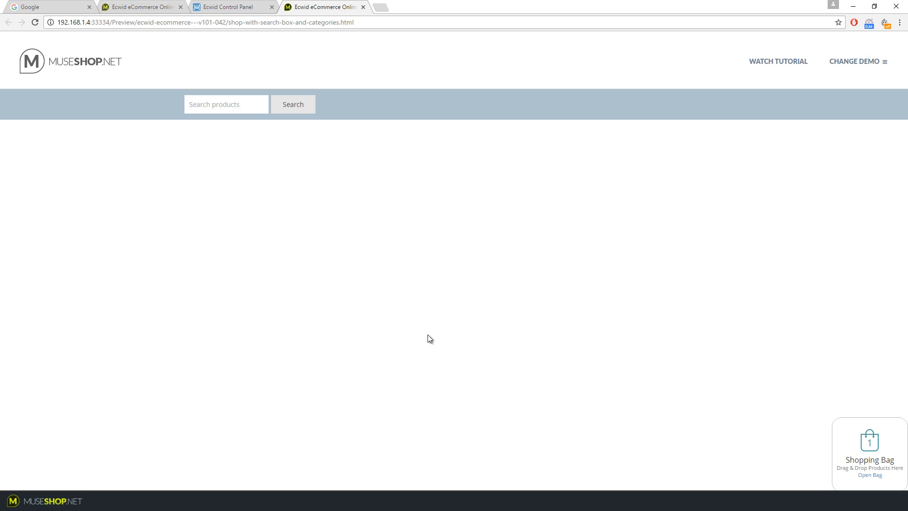
{"action": "left_click", "coordinate": [293, 104]}
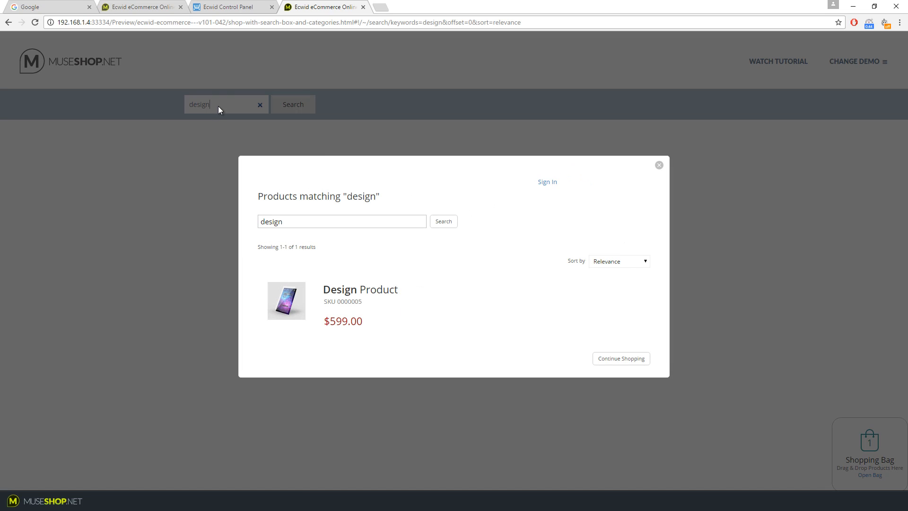
{"action": "mouse_move", "coordinate": [616, 244]}
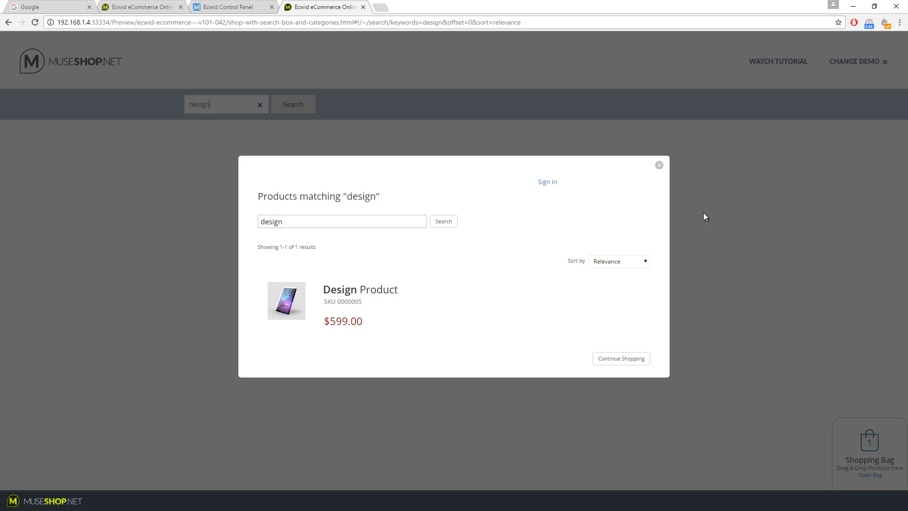
{"action": "mouse_move", "coordinate": [718, 348]}
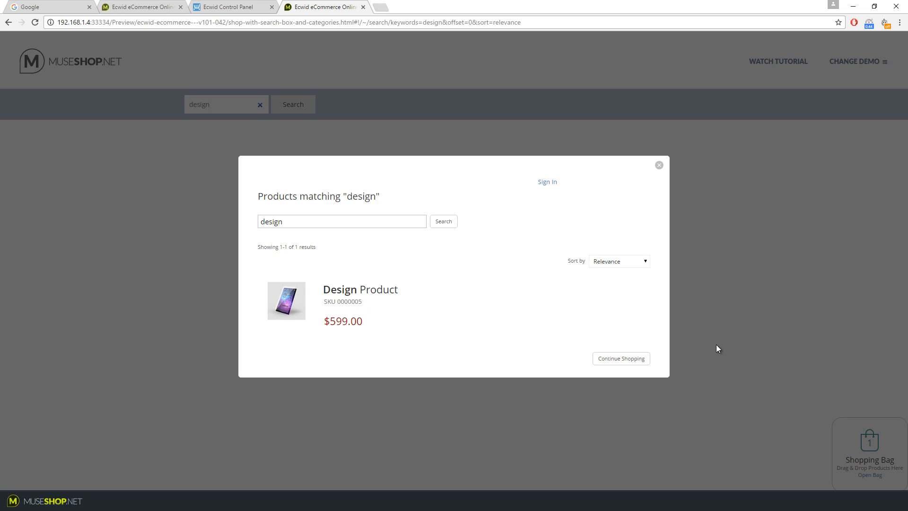
{"action": "mouse_move", "coordinate": [597, 311]}
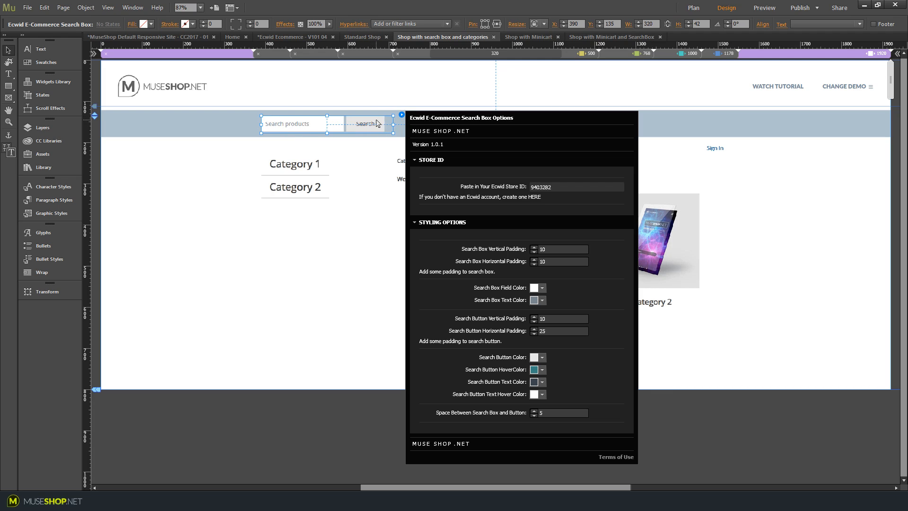
{"action": "mouse_move", "coordinate": [494, 267]}
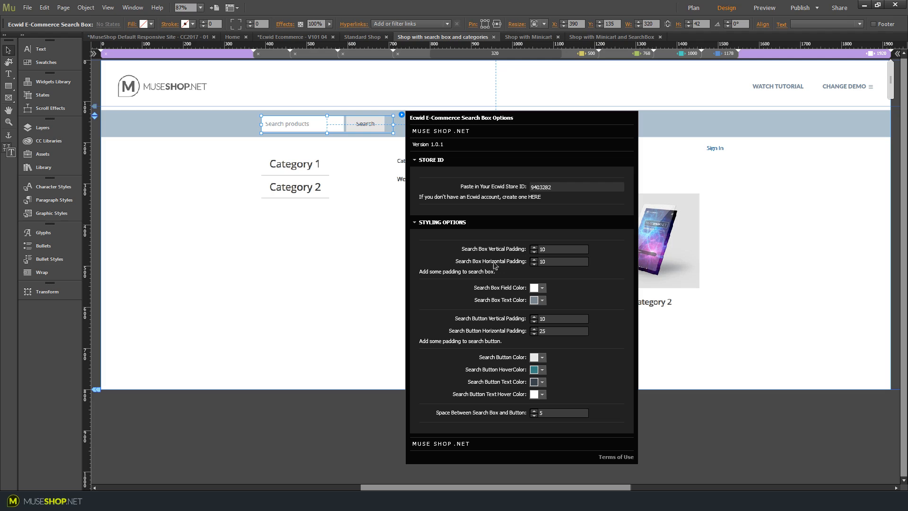
{"action": "mouse_move", "coordinate": [478, 326]}
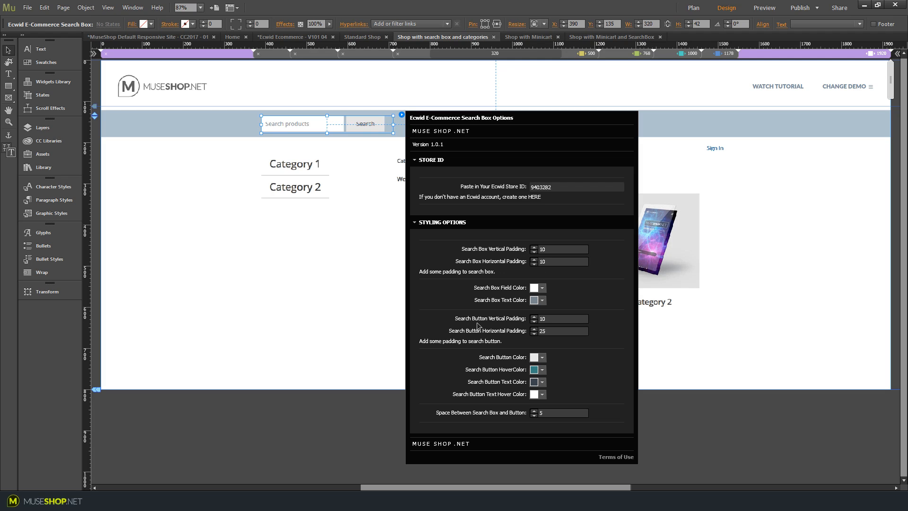
{"action": "mouse_move", "coordinate": [512, 324]}
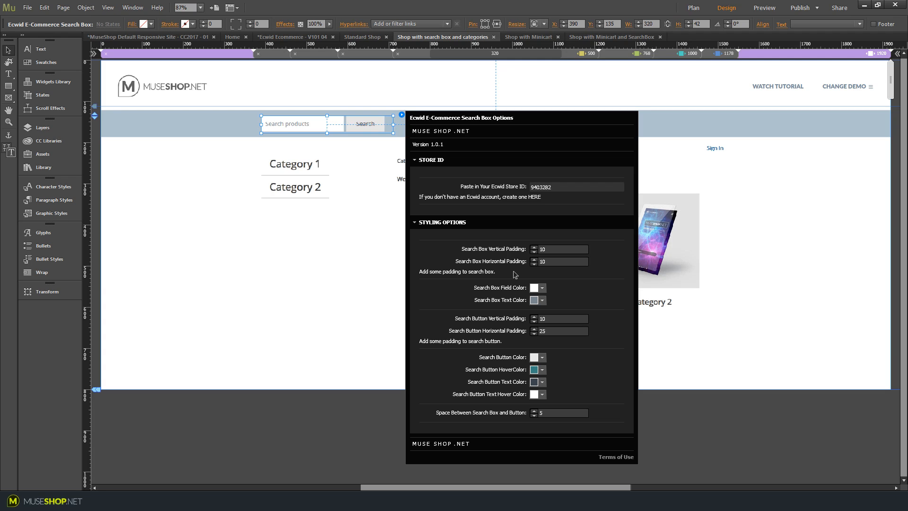
{"action": "mouse_move", "coordinate": [554, 282]}
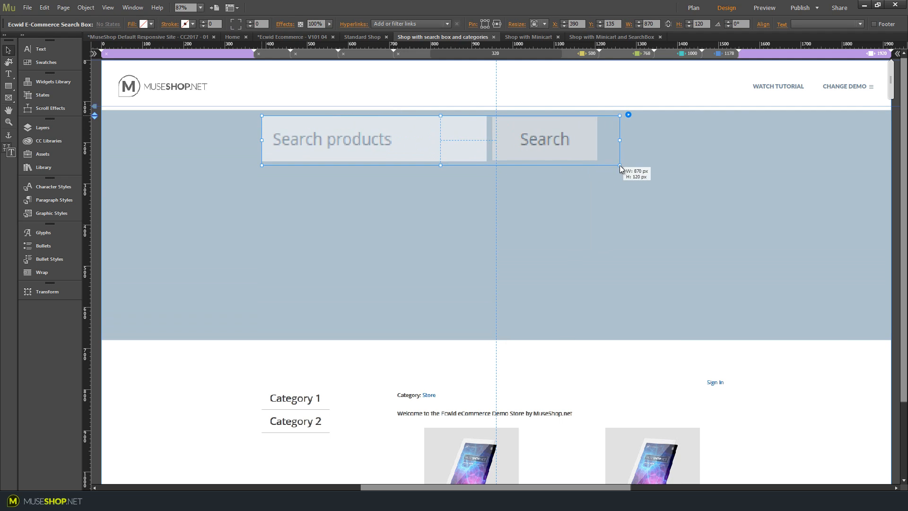
- Set search field padding 20 vertical/30 horizontal and button padding 20/40
{"action": "left_click", "coordinate": [628, 115]}
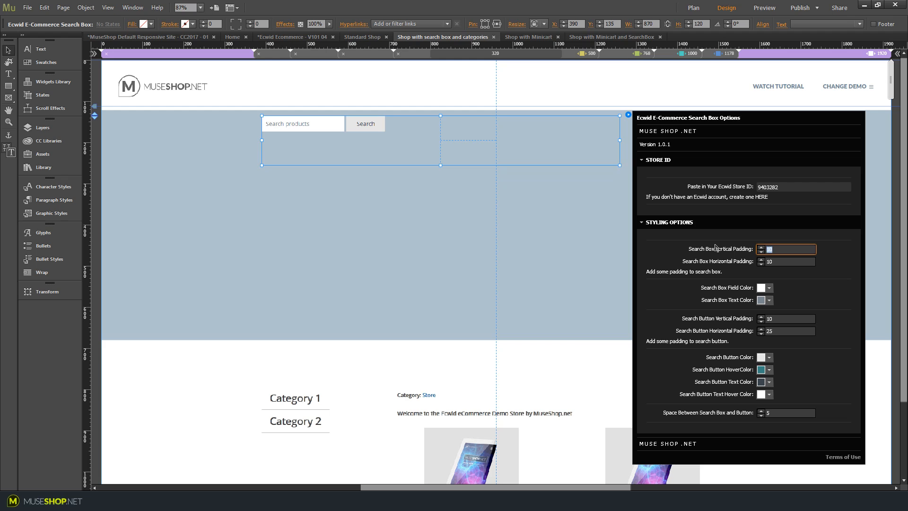
{"action": "type", "text": "20"}
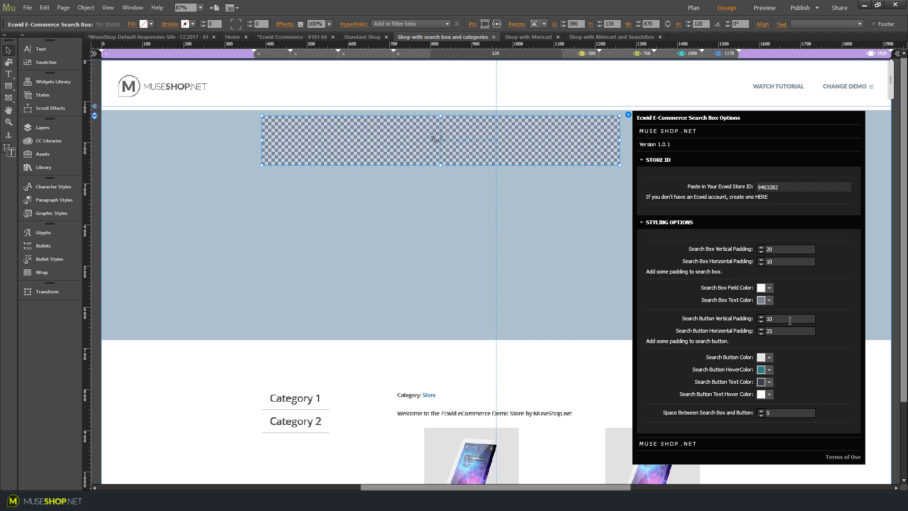
{"action": "left_click", "coordinate": [760, 316]}
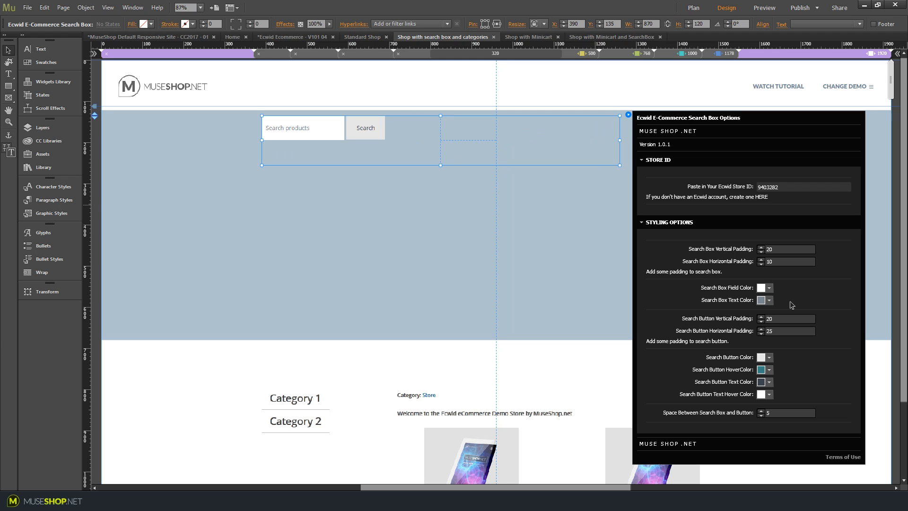
{"action": "type", "text": "30"}
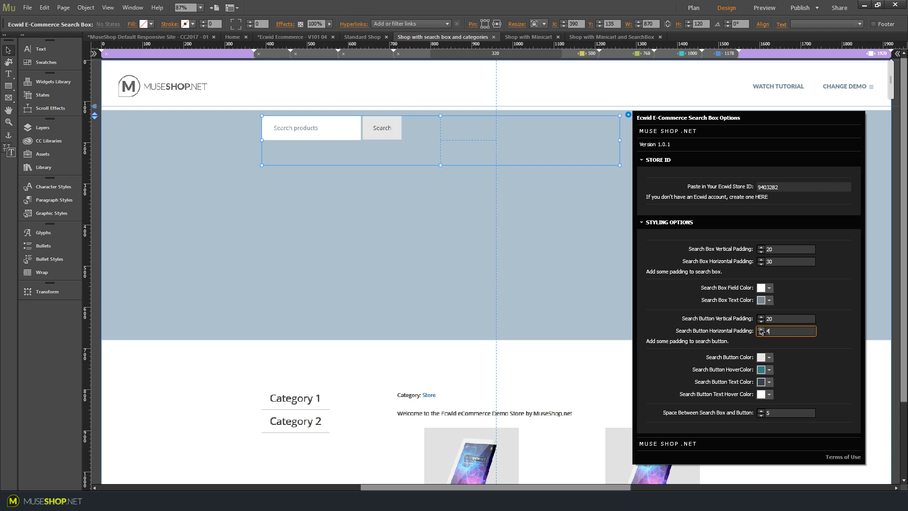
{"action": "type", "text": "40"}
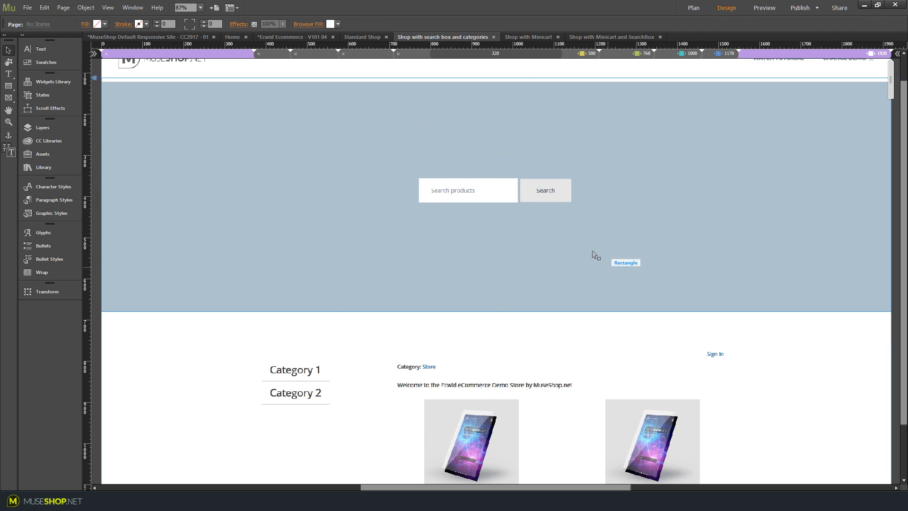
- Set the search widget's text to Play Bold at size 24
{"action": "left_click", "coordinate": [40, 49]}
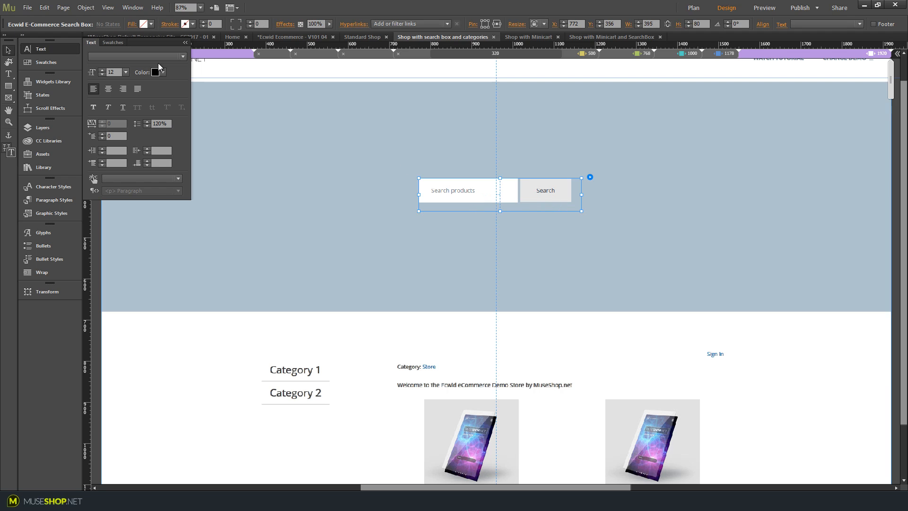
{"action": "left_click", "coordinate": [182, 55]}
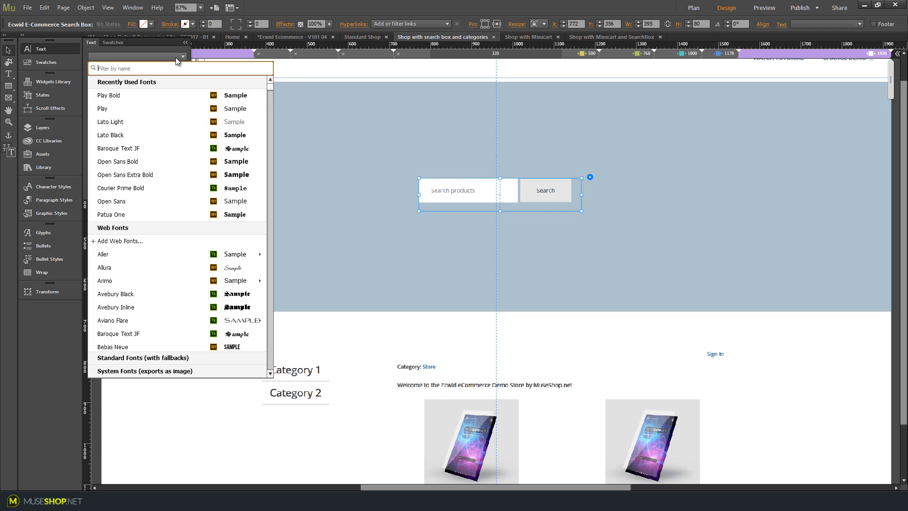
{"action": "left_click", "coordinate": [107, 94]}
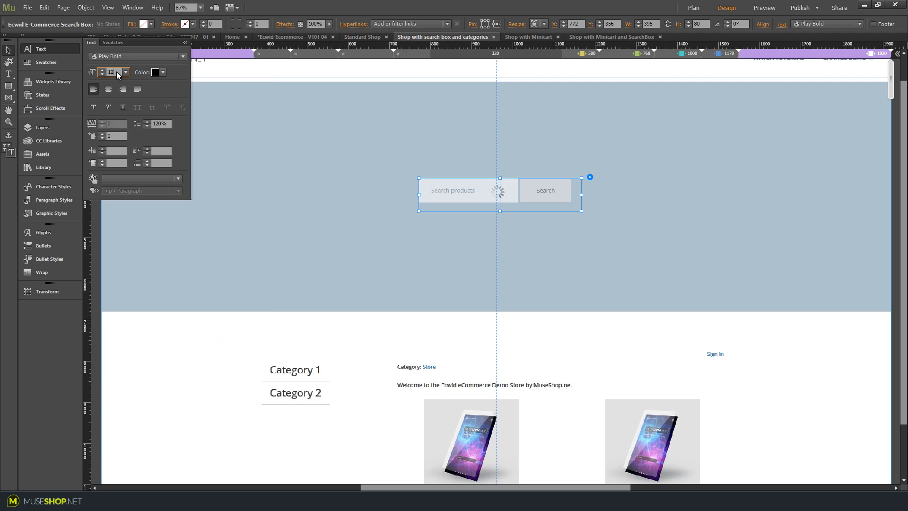
{"action": "type", "text": "24"}
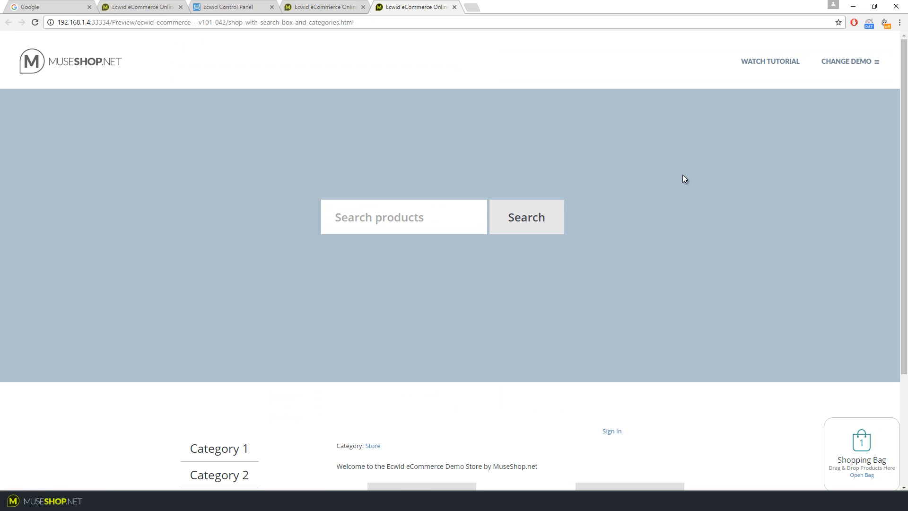
{"action": "mouse_move", "coordinate": [682, 177]}
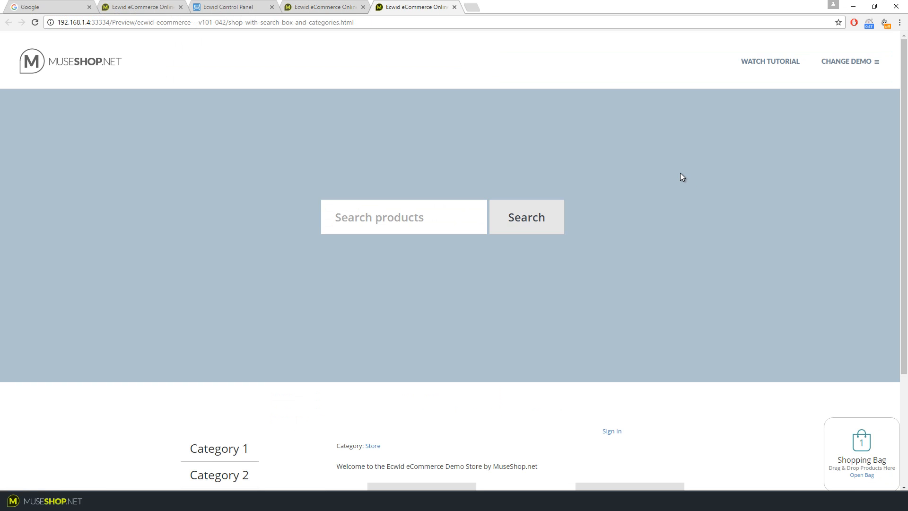
{"action": "mouse_move", "coordinate": [778, 269]}
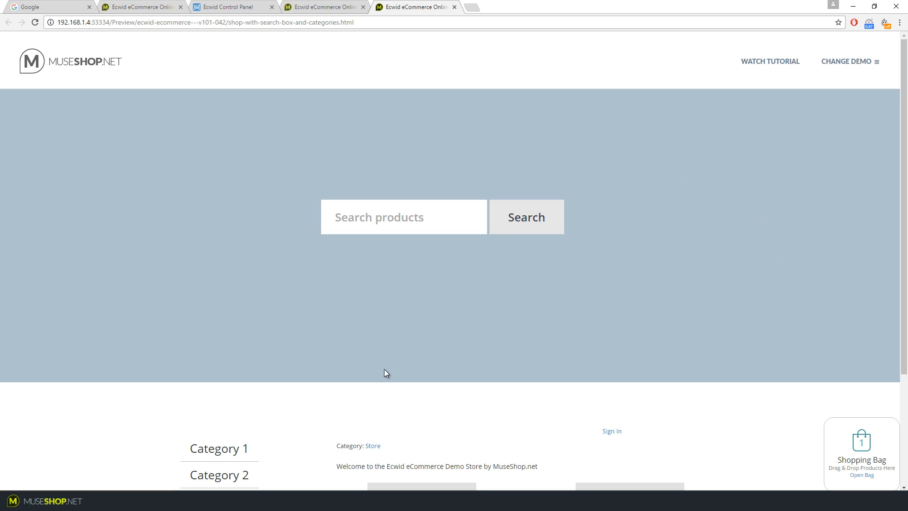
{"action": "mouse_move", "coordinate": [587, 461]}
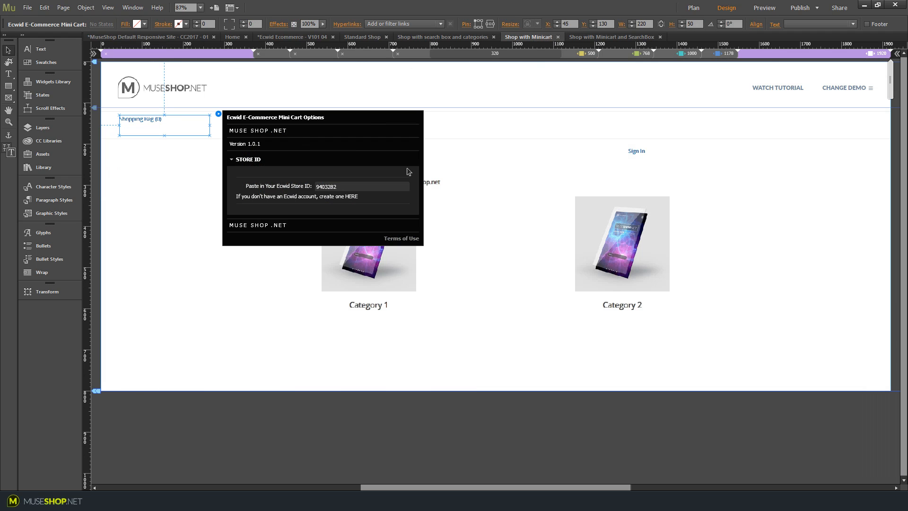
- Give the mini cart widget the store's ID and close its options
{"action": "left_click", "coordinate": [361, 187]}
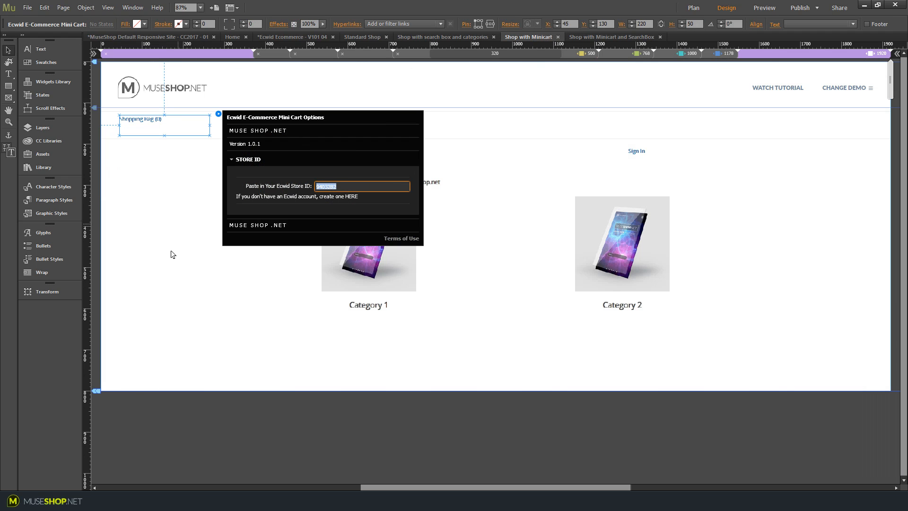
{"action": "left_click", "coordinate": [218, 114]}
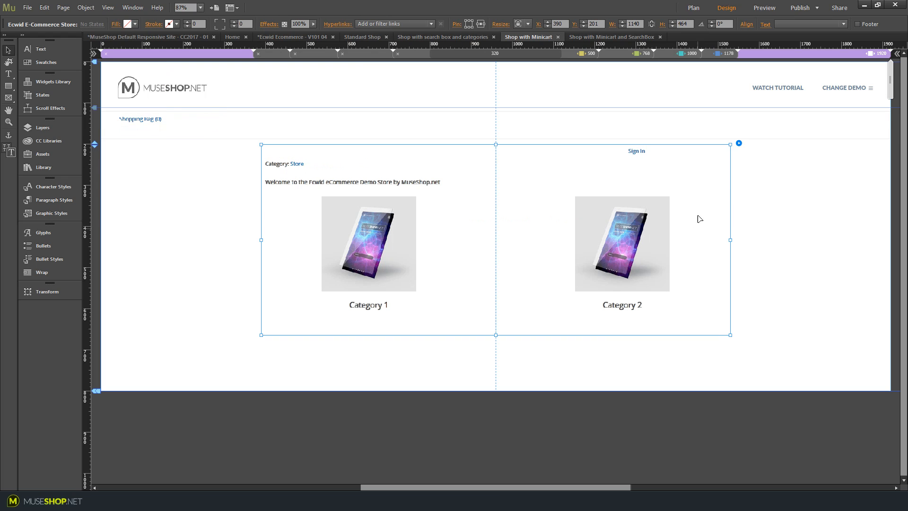
{"action": "mouse_move", "coordinate": [519, 238]}
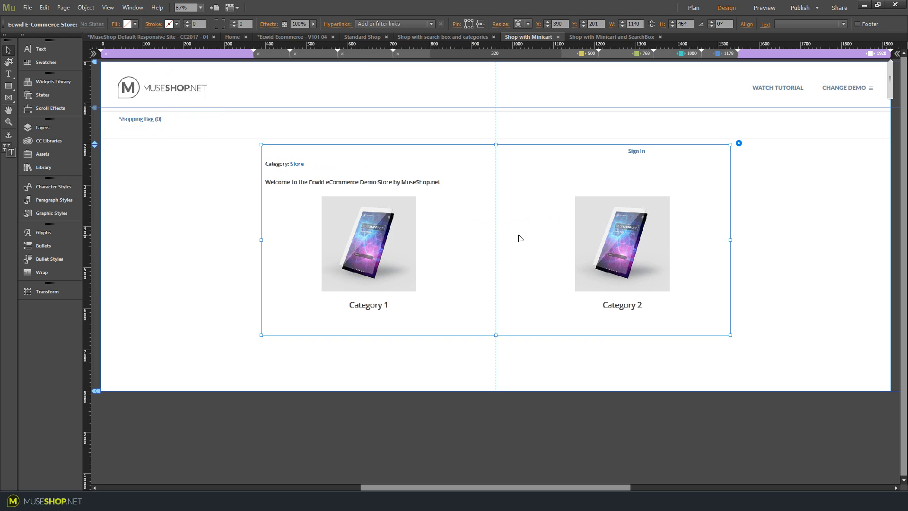
{"action": "mouse_move", "coordinate": [235, 197]}
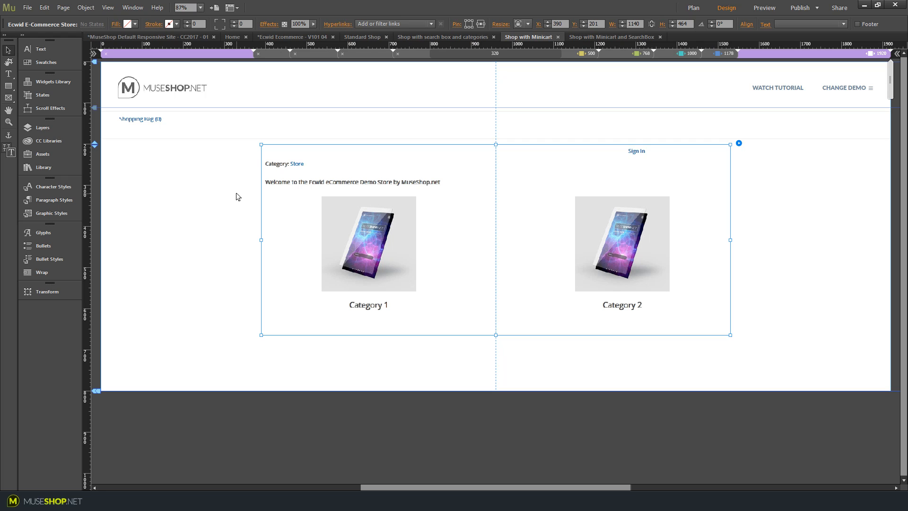
{"action": "mouse_move", "coordinate": [231, 194]}
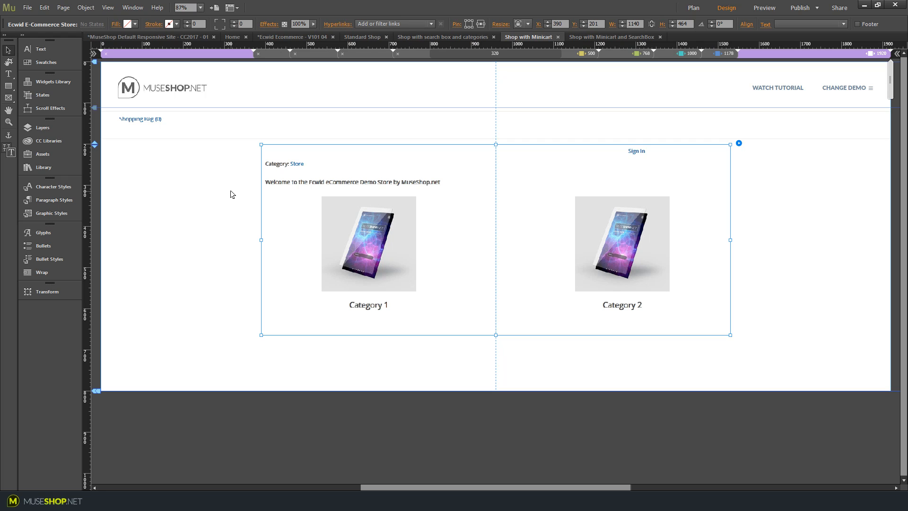